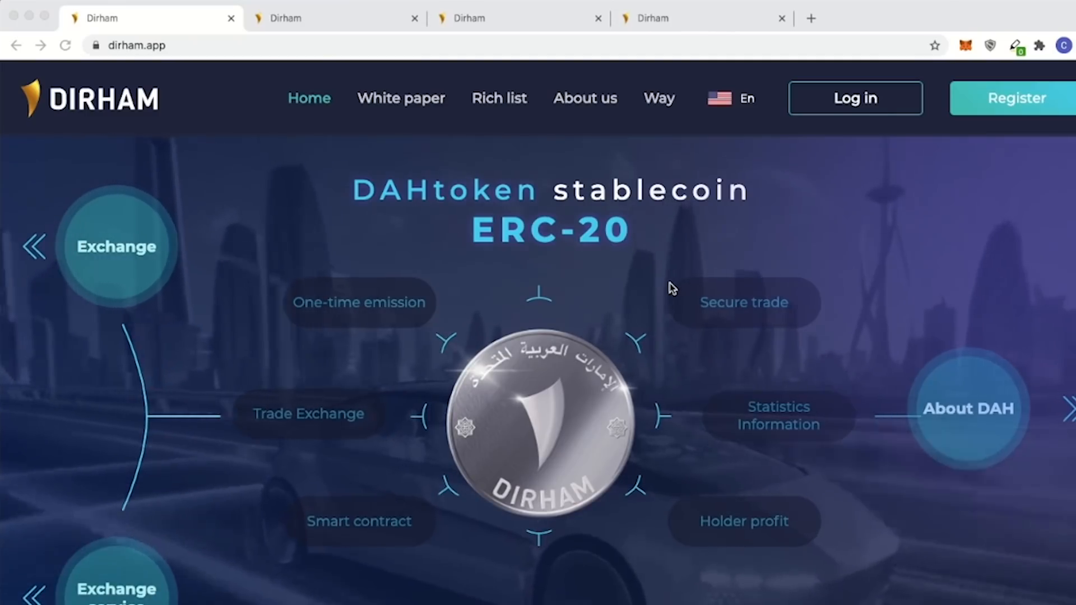
mouse_move(646, 289)
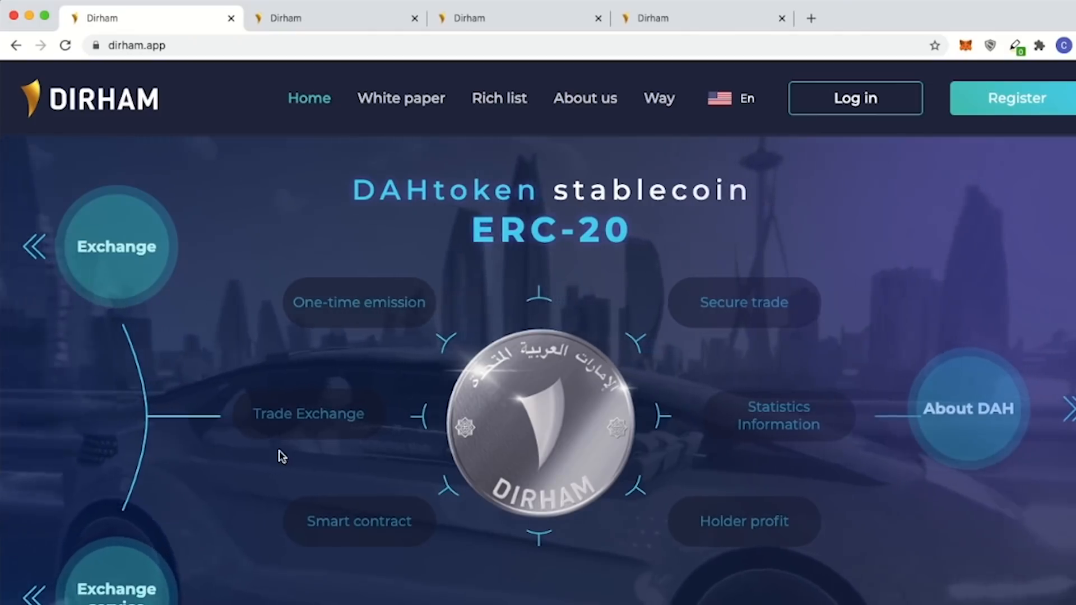
mouse_move(635, 447)
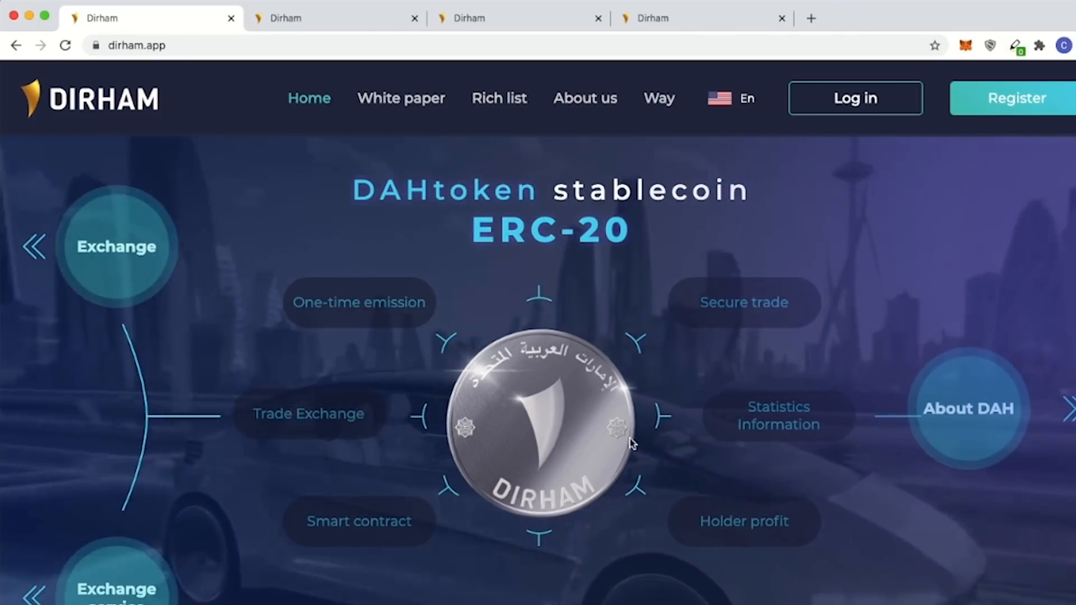
mouse_move(805, 411)
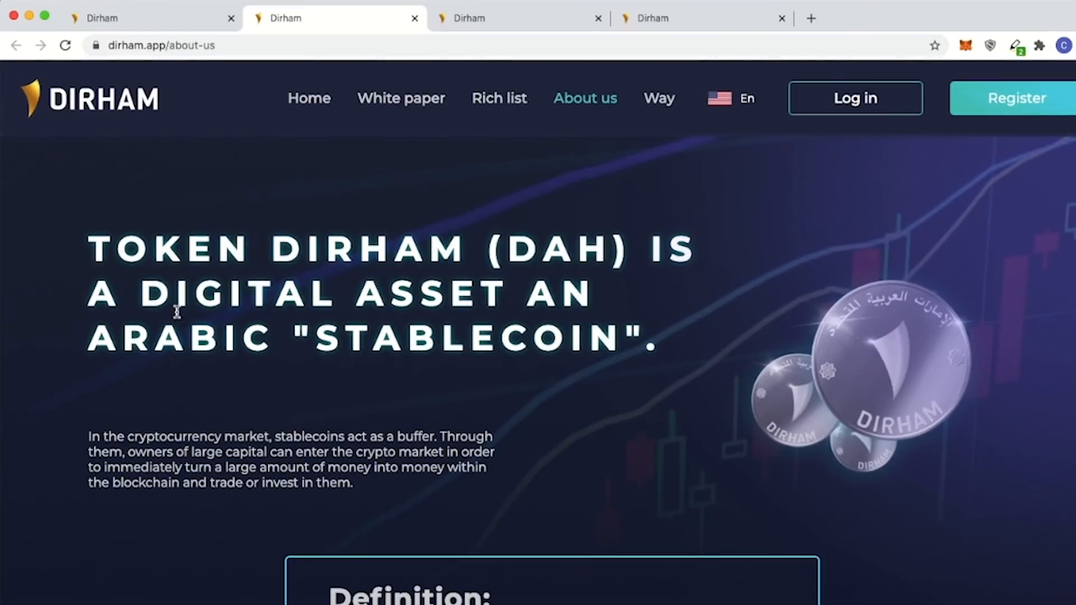
Scroll the About us page to the Definition box: DAH is ERC-20, 1 DAH = 1 AED ≈ 0.27 USD.
scroll("down", 3)
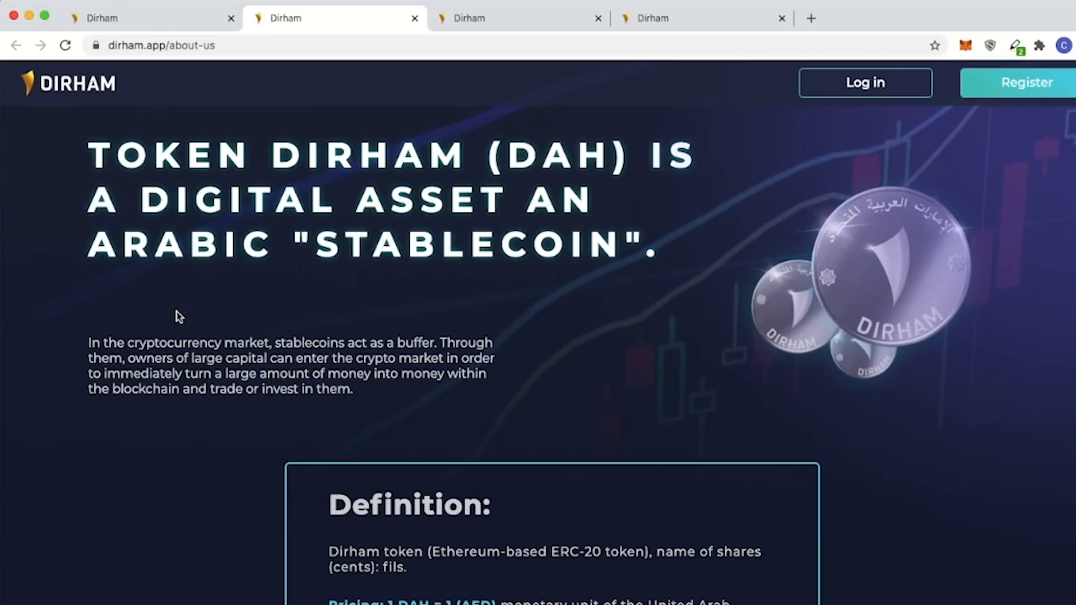
scroll("down", 3)
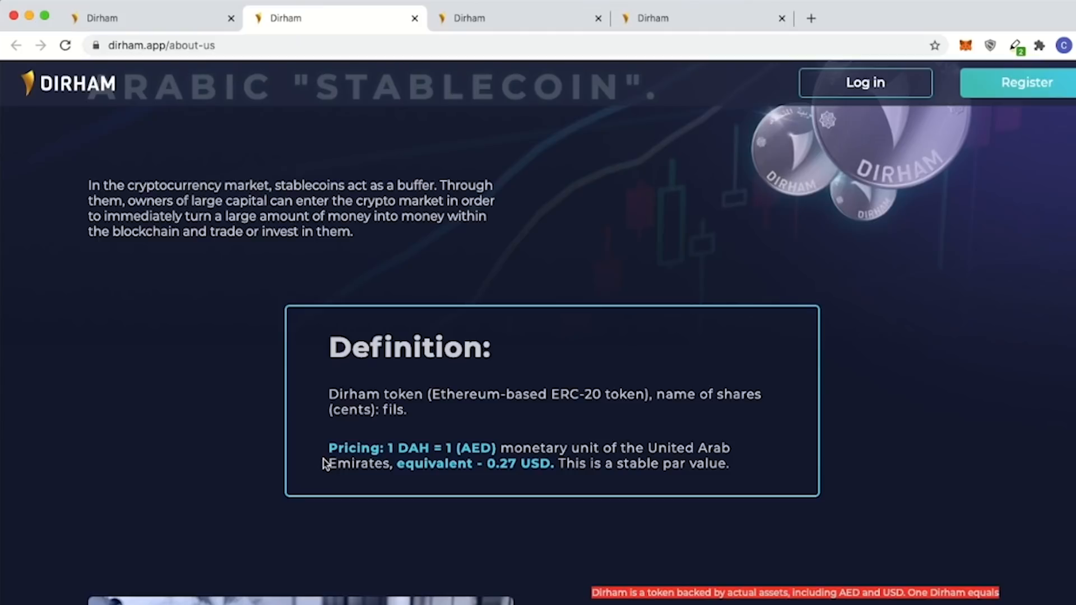
mouse_move(516, 450)
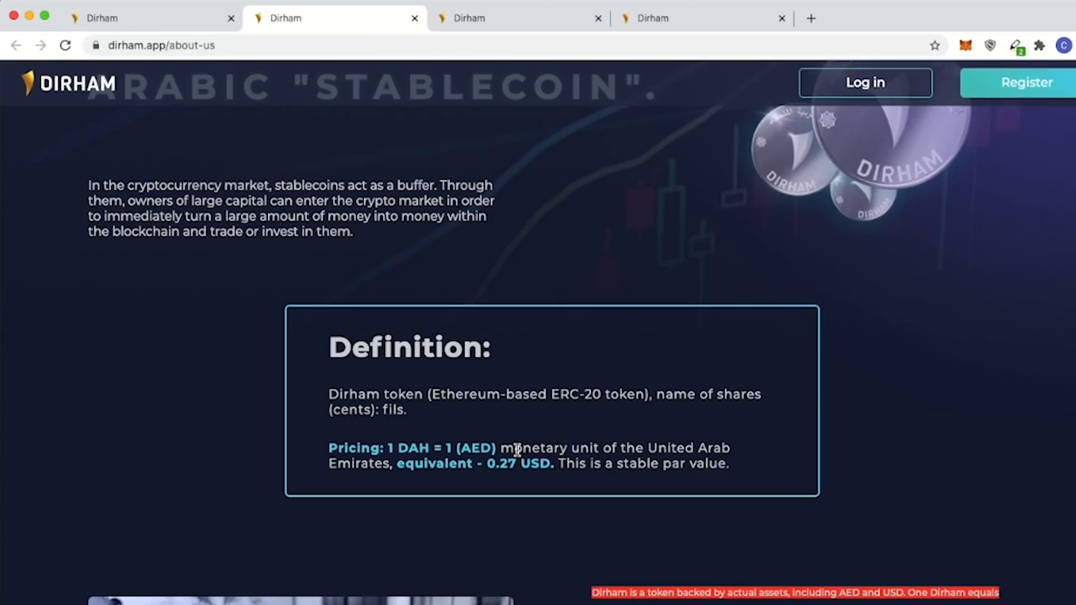
mouse_move(493, 464)
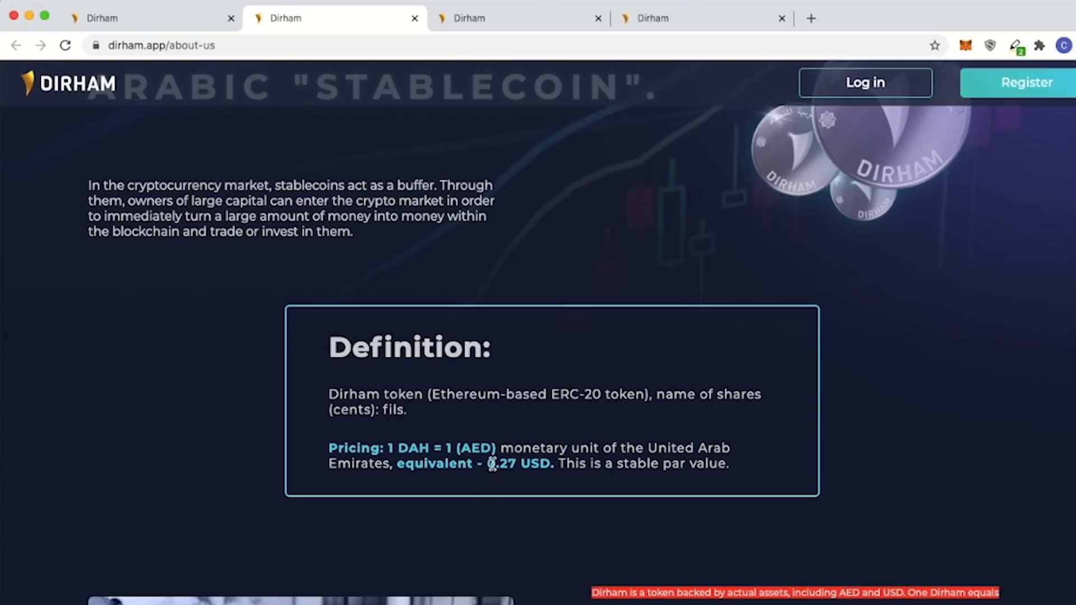
mouse_move(489, 475)
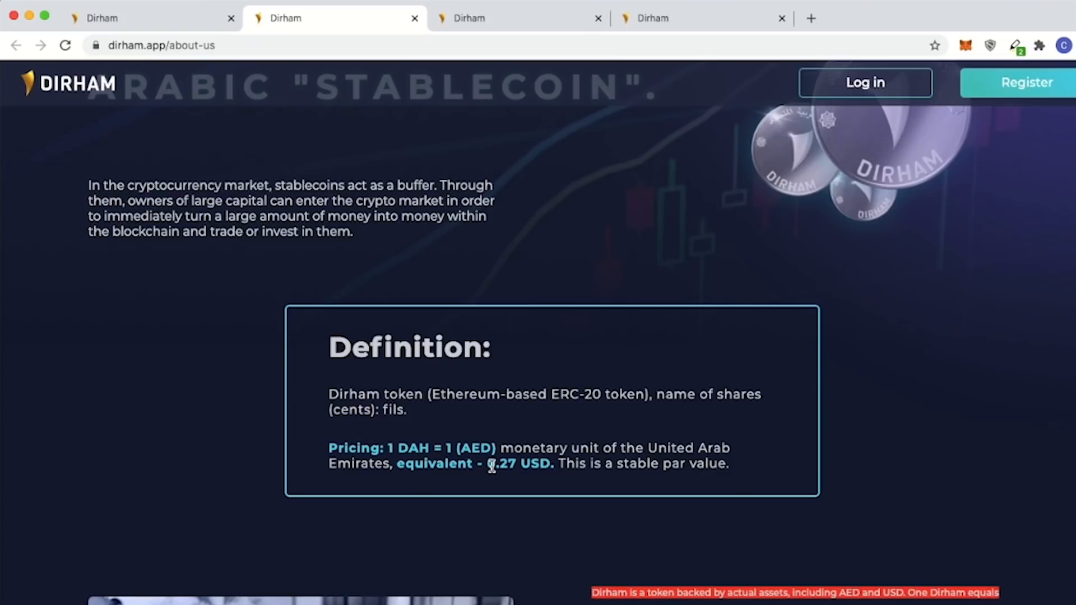
Scroll past the Definition box to the paragraphs on Dirham's 100% AED/USD reserve backing.
scroll("down", 3)
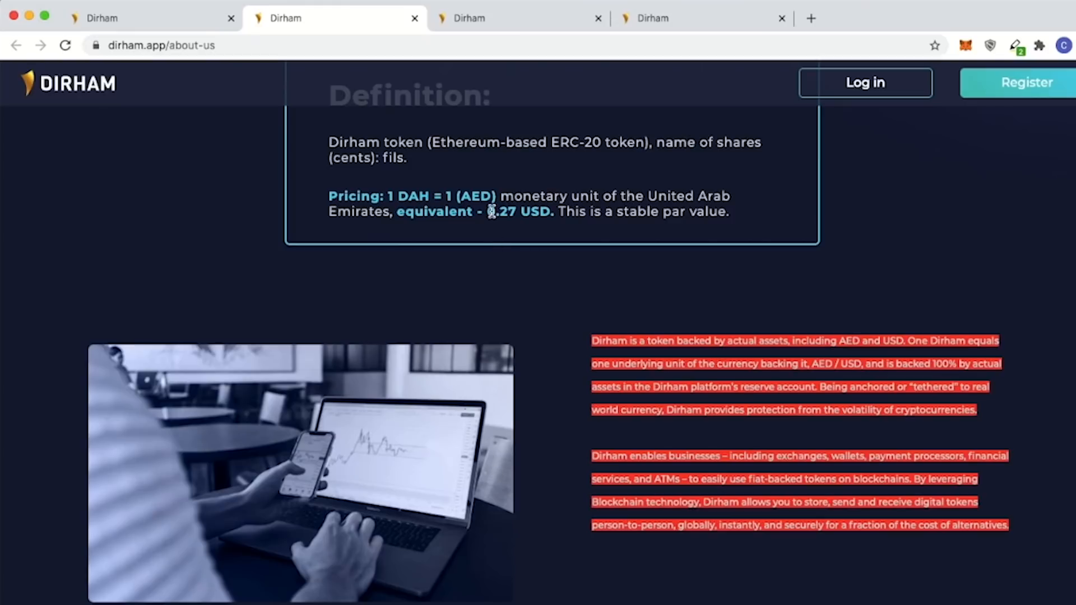
mouse_move(497, 337)
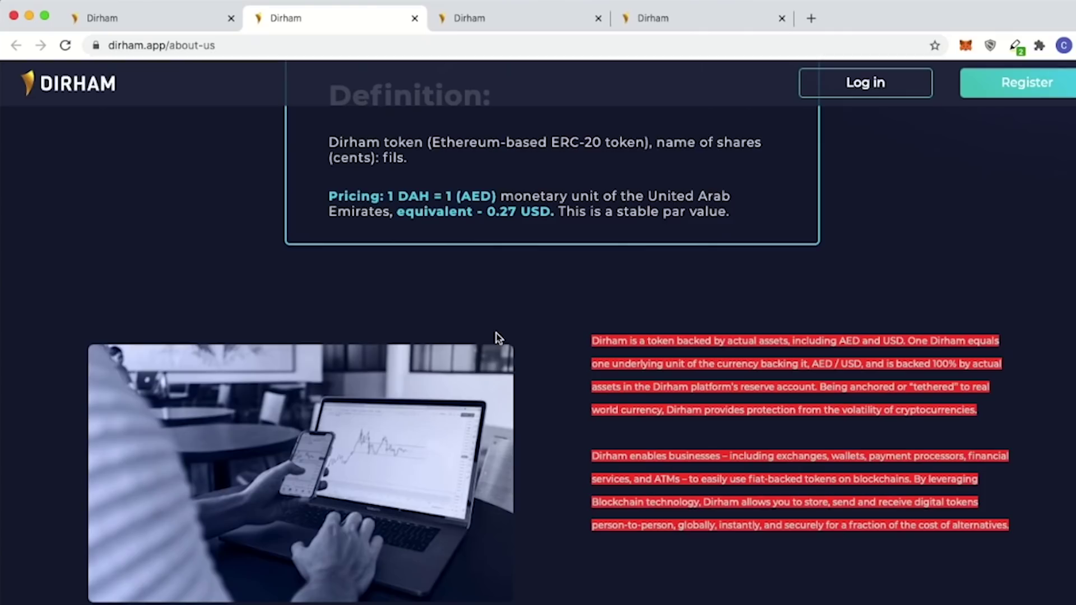
Scroll through the transparency bullet list to the checkmark benefits: fast transactions, near-zero fees, decentralization, security.
scroll("down", 3)
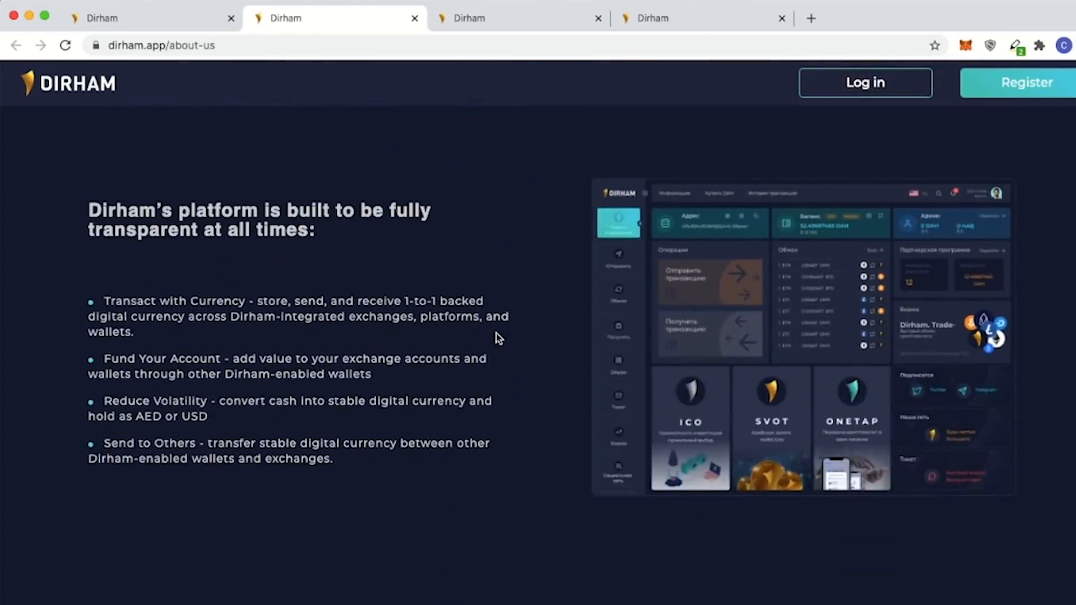
mouse_move(401, 389)
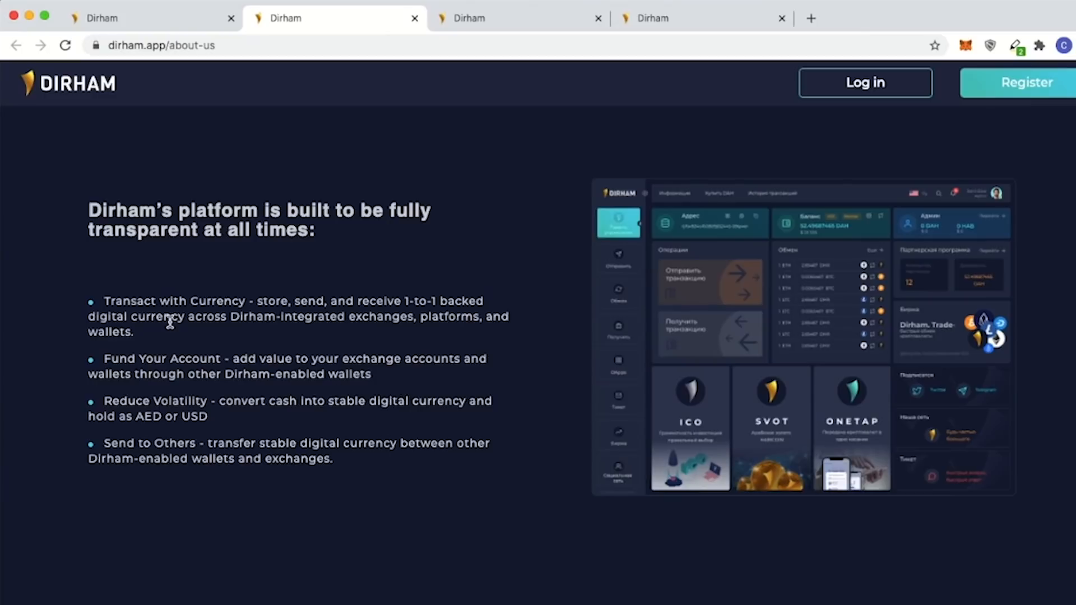
mouse_move(199, 366)
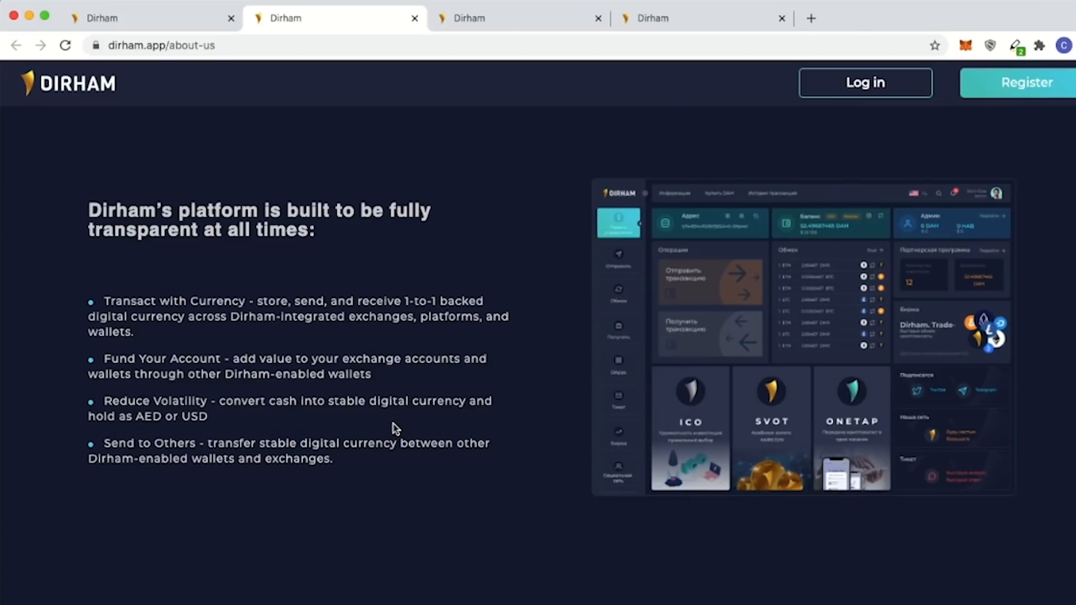
scroll("down", 3)
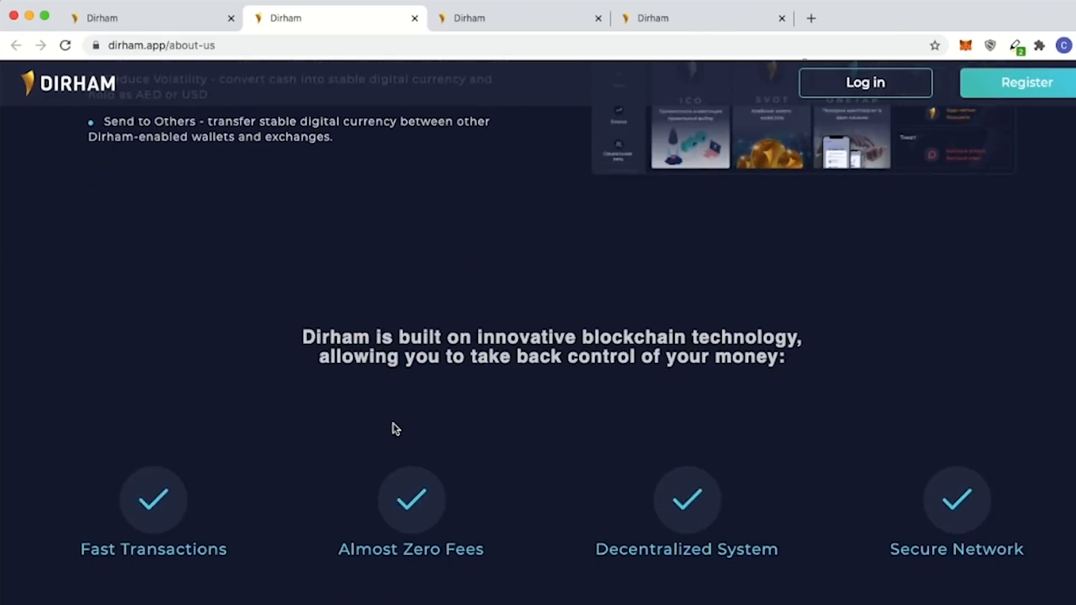
Scroll past the checkmark features to the crypto-Dirham adoption quote box and the page footer.
scroll("down", 3)
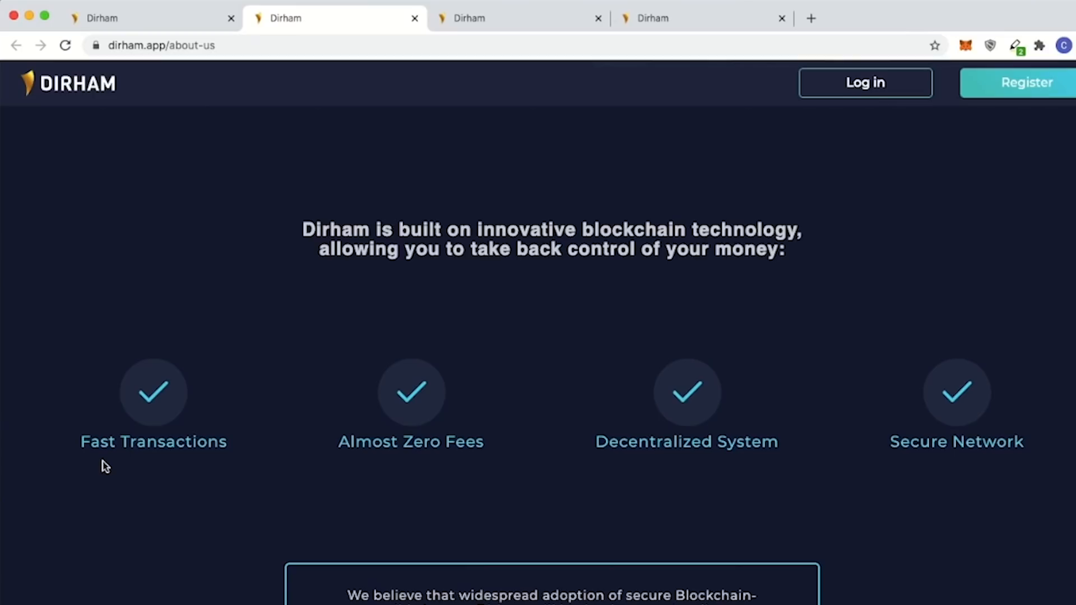
scroll("down", 3)
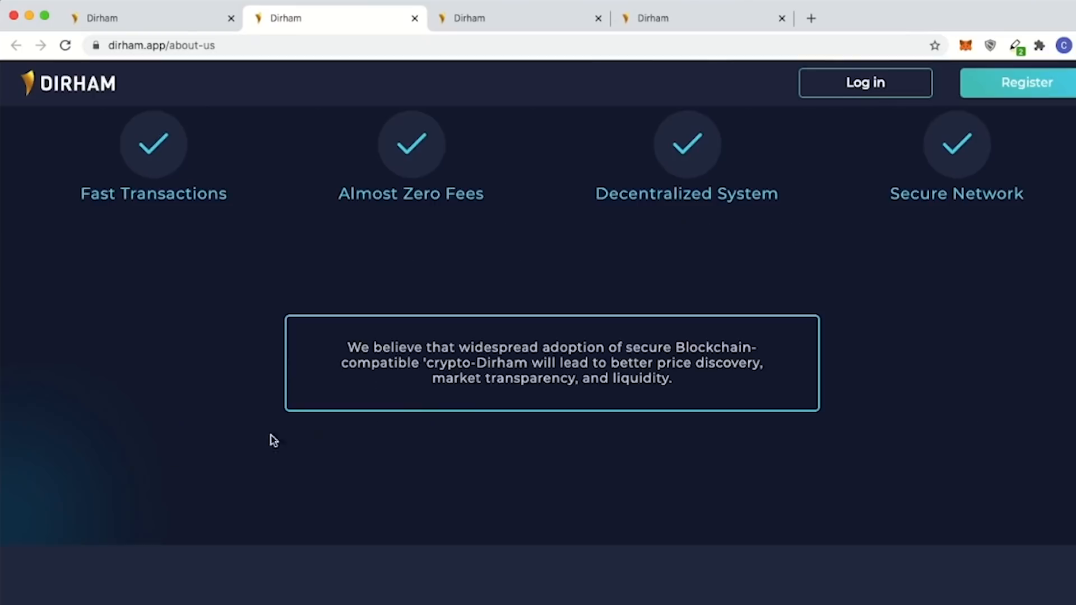
mouse_move(482, 344)
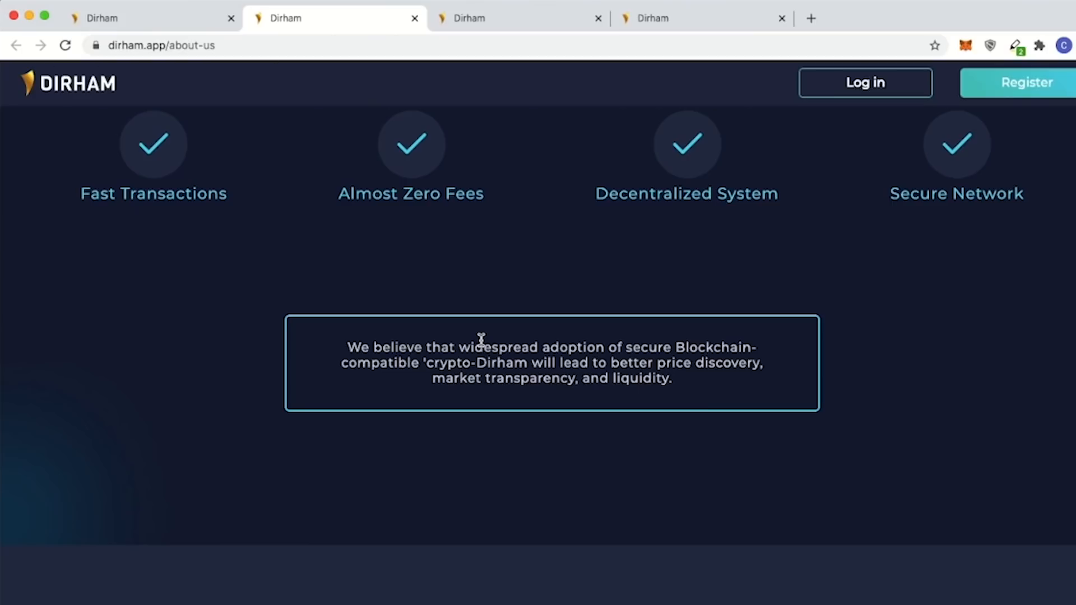
scroll("down", 3)
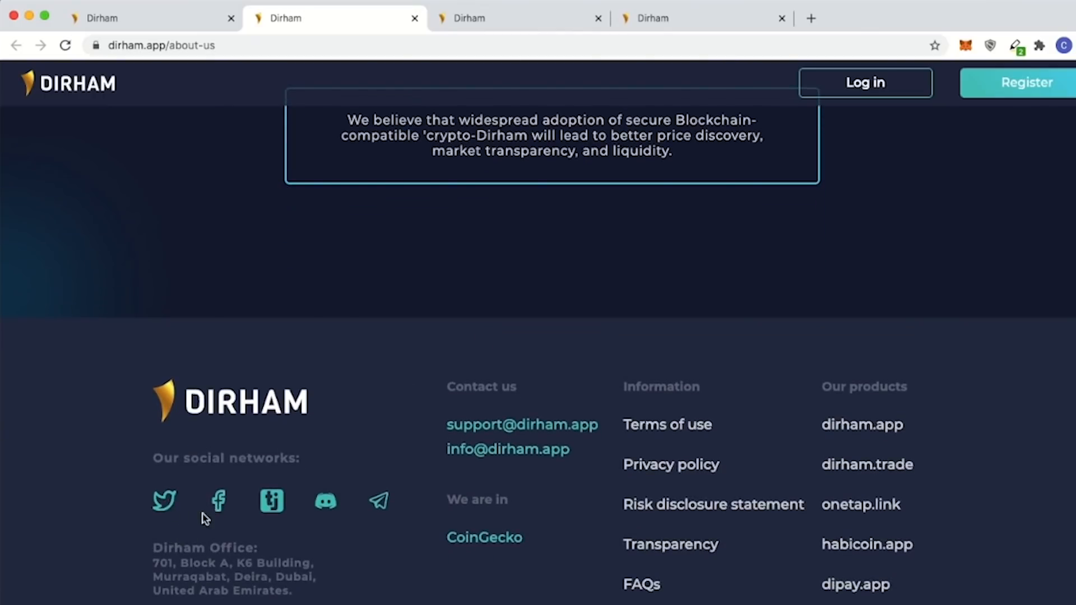
mouse_move(271, 509)
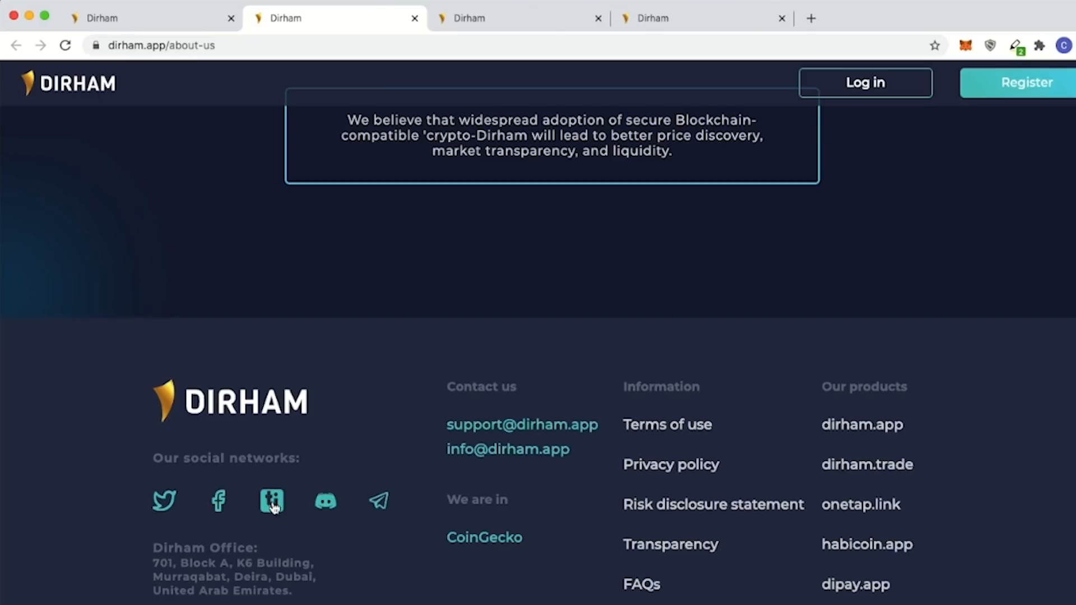
mouse_move(363, 472)
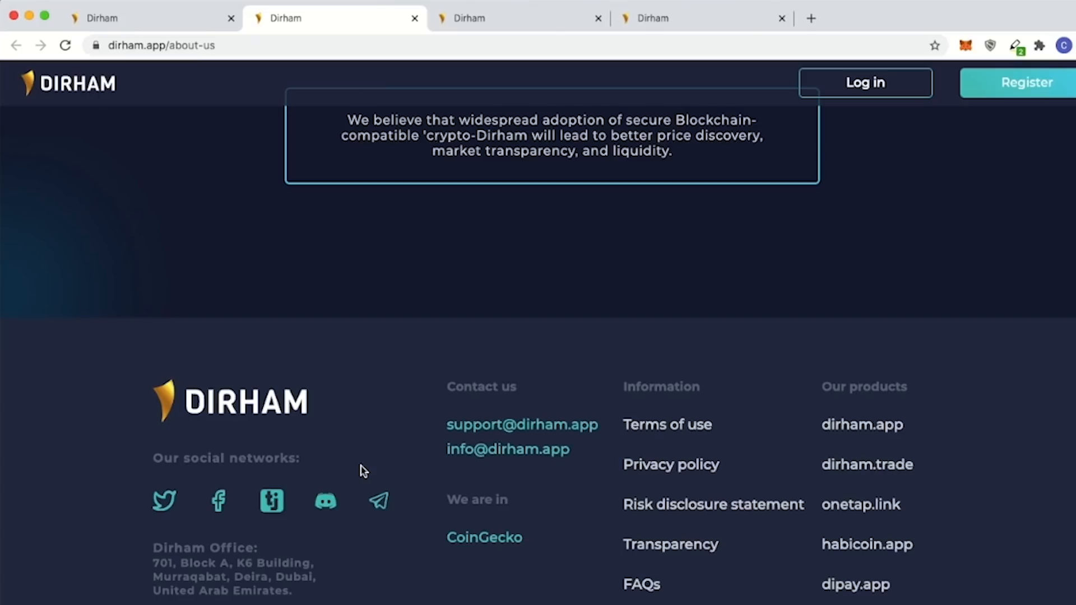
mouse_move(219, 525)
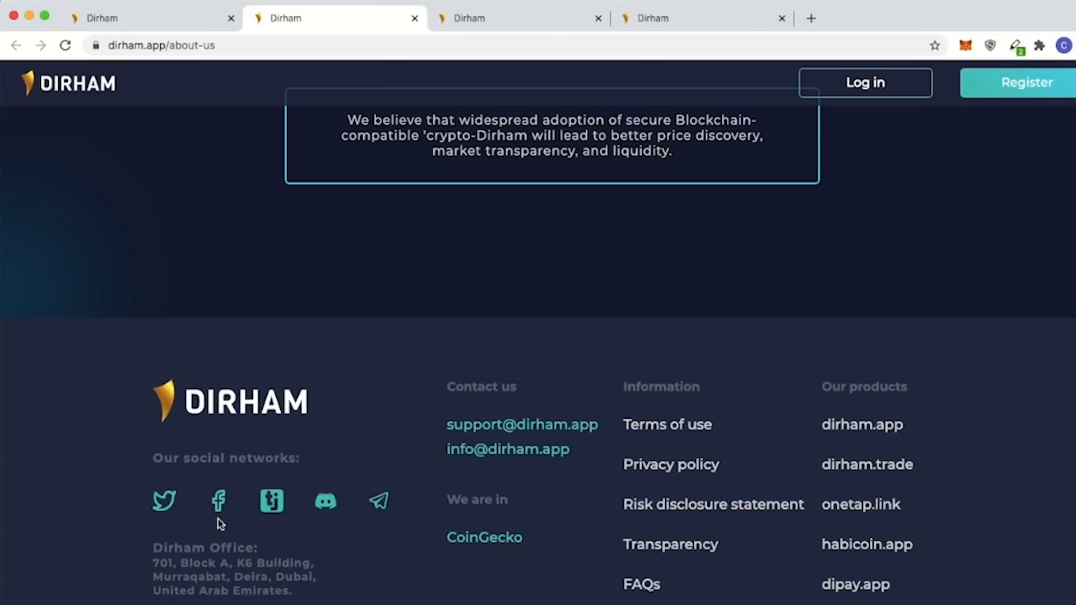
mouse_move(298, 460)
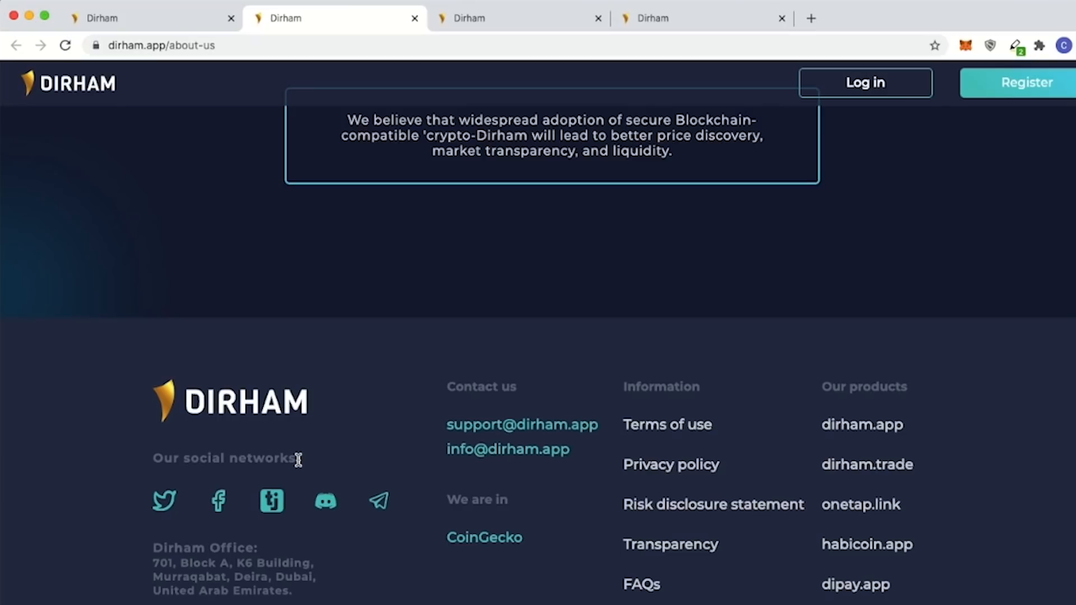
right_click(867, 465)
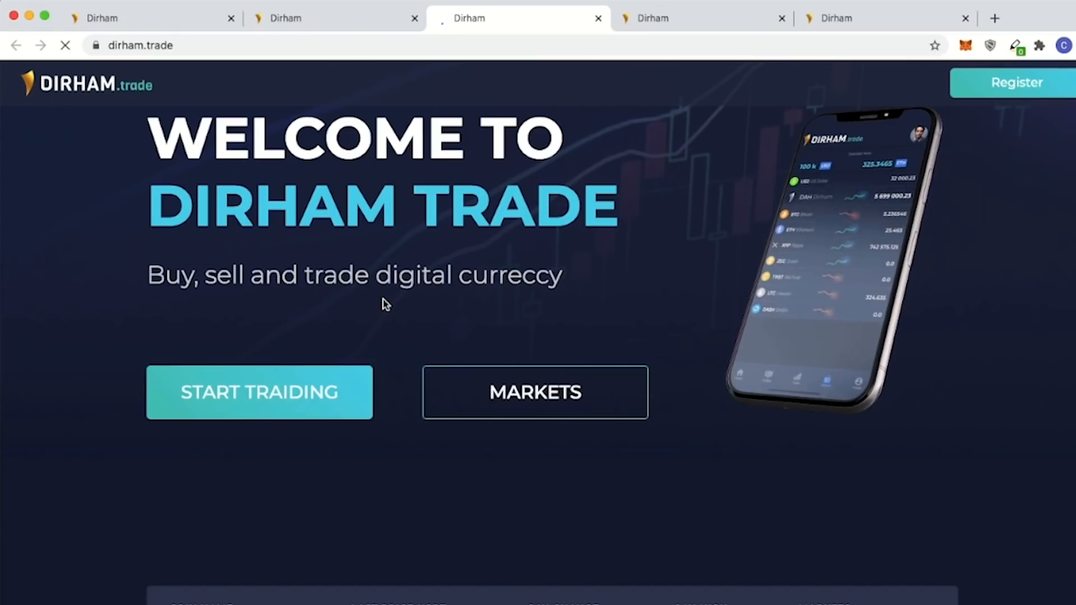
Scroll through the dirham.trade coin price table, then switch to the Rich List tab of top DAH balances.
scroll("down", 3)
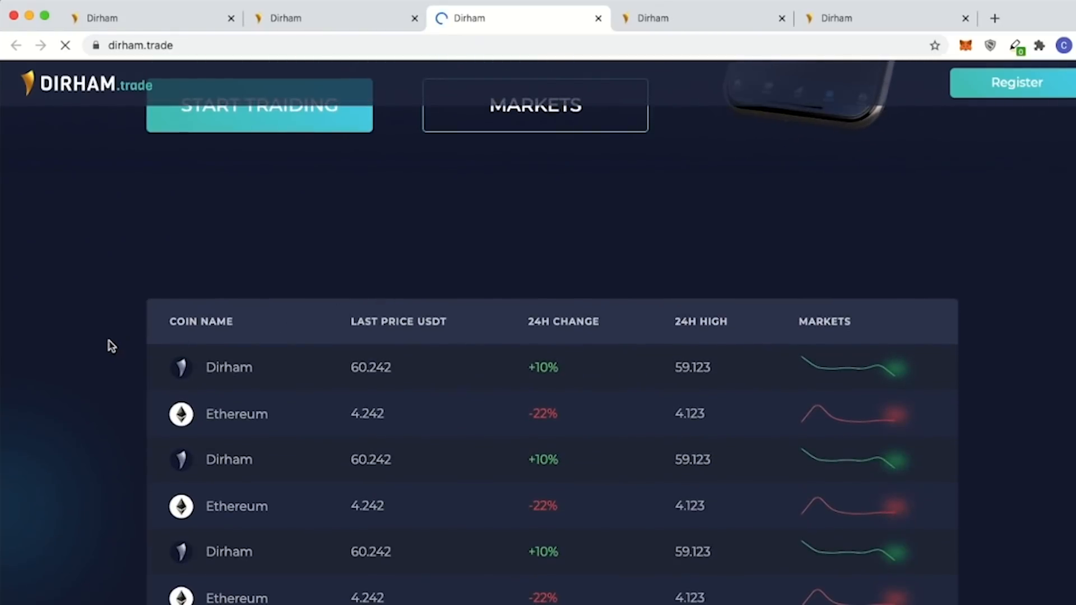
scroll("down", 3)
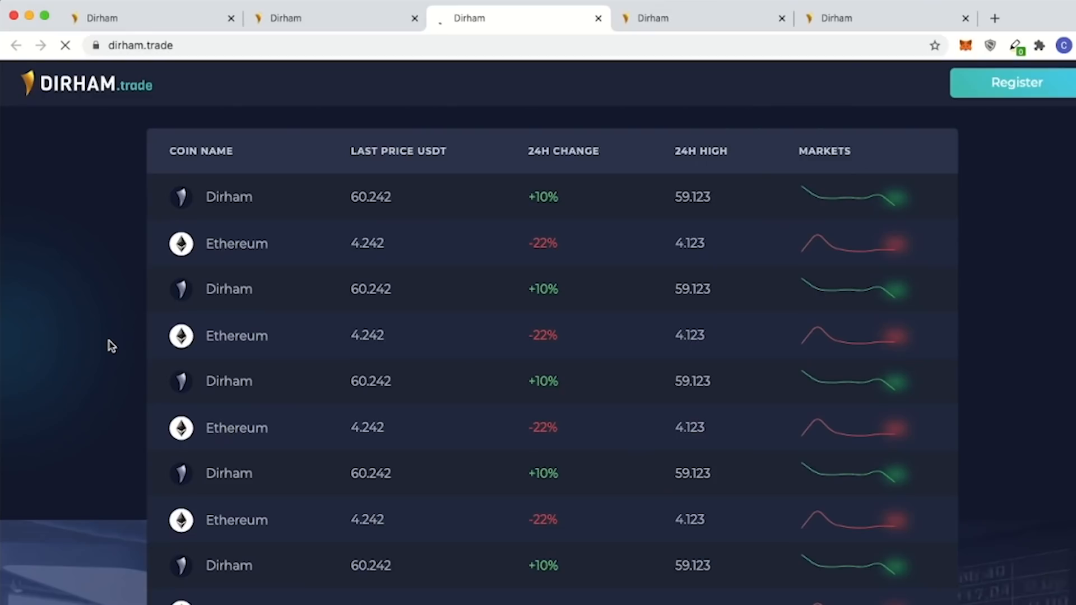
scroll("down", 3)
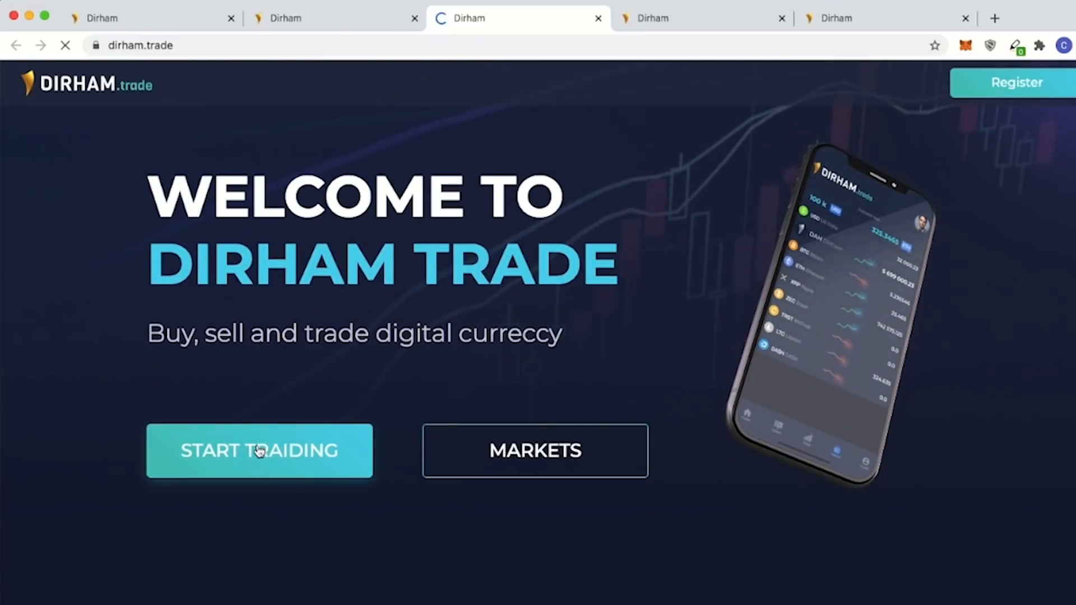
mouse_move(415, 389)
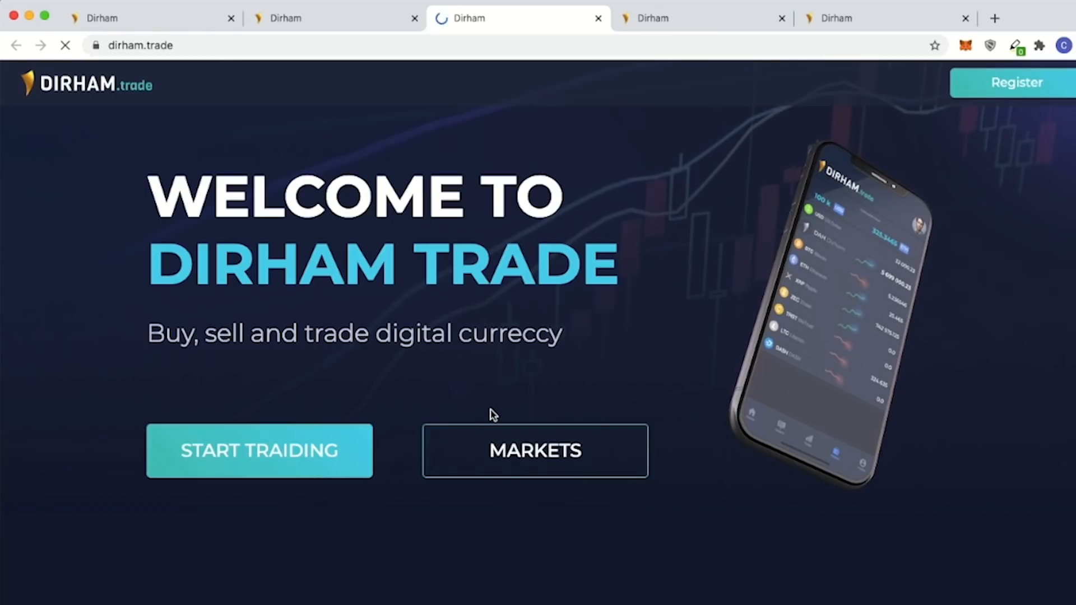
left_click(302, 18)
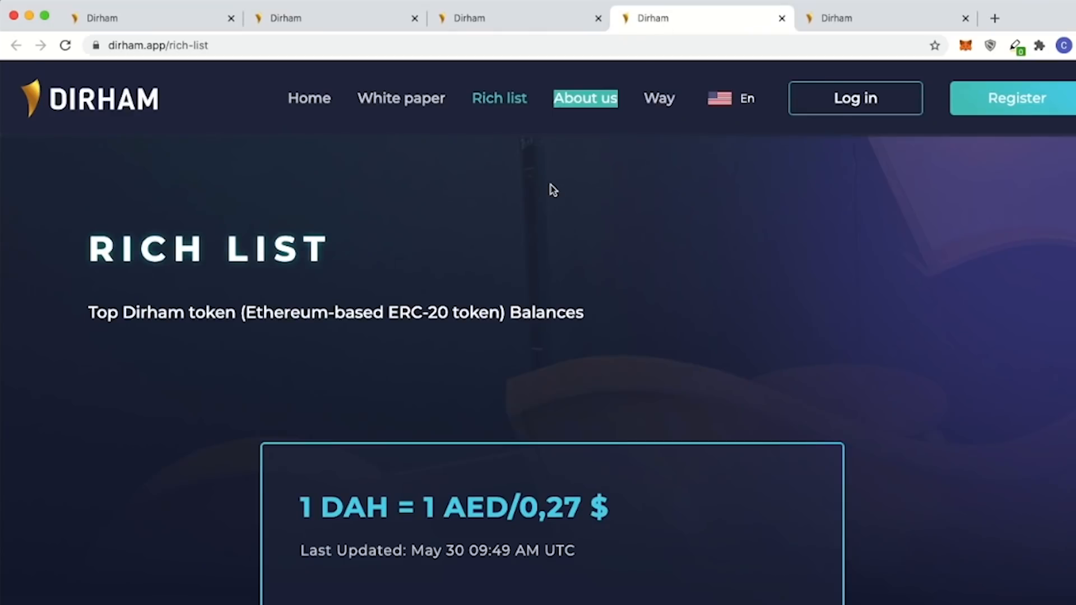
scroll("down", 3)
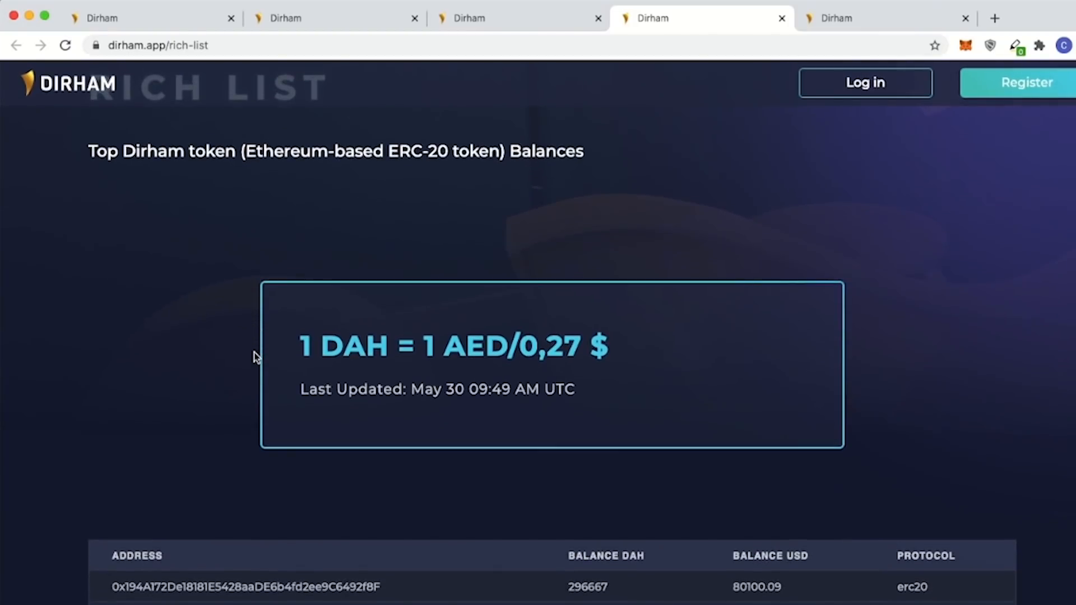
mouse_move(175, 267)
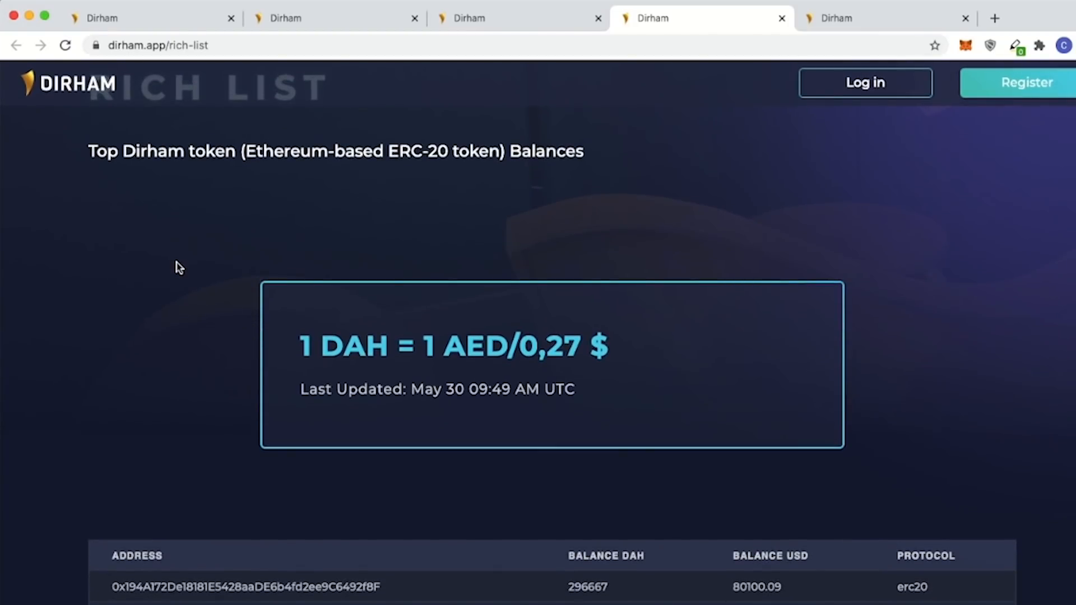
scroll("down", 3)
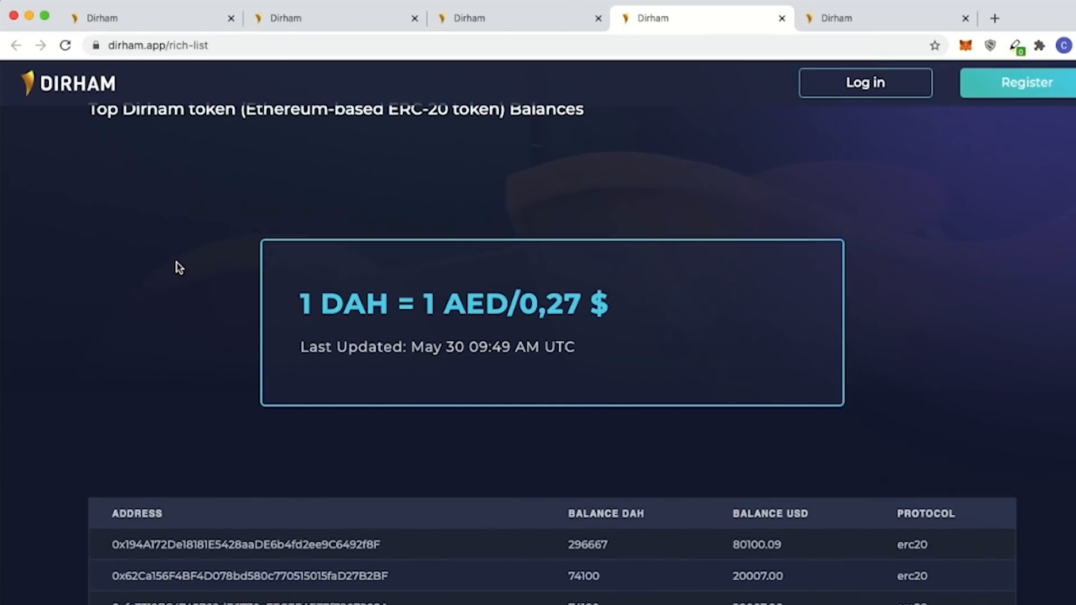
scroll("down", 3)
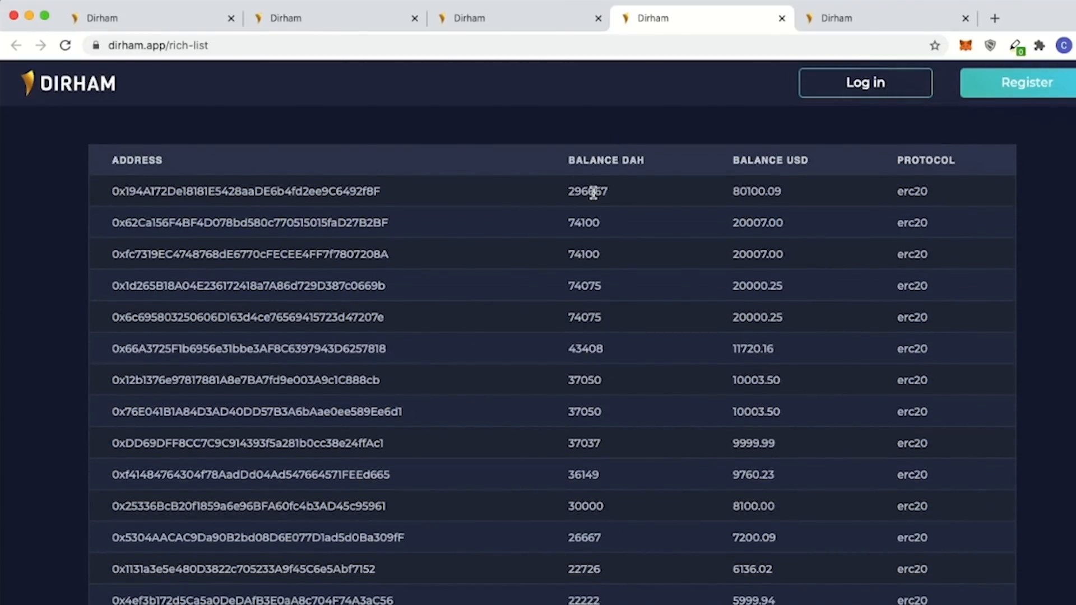
mouse_move(726, 195)
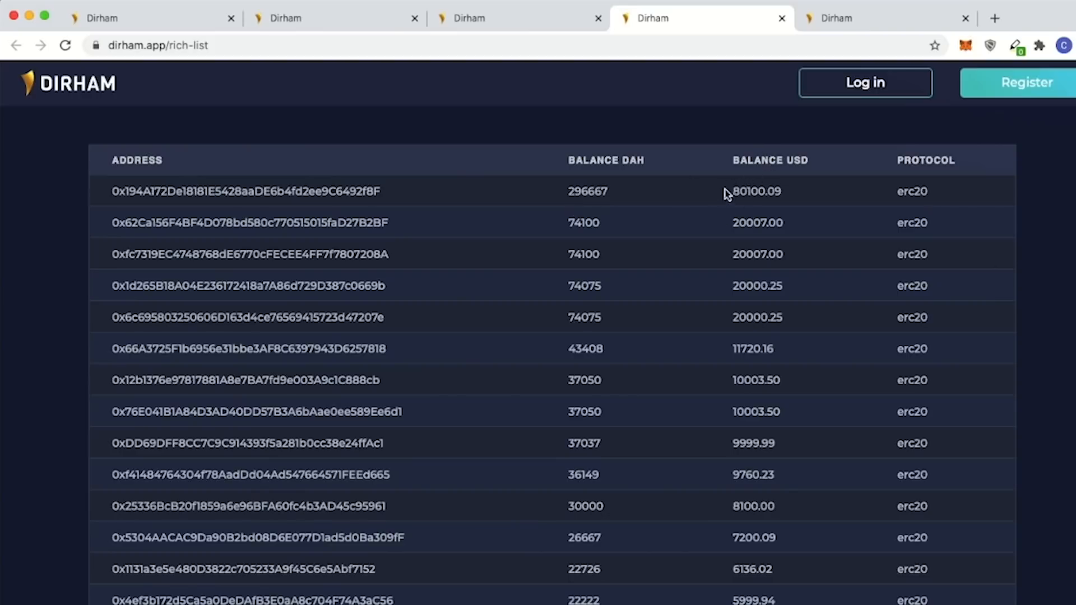
mouse_move(710, 197)
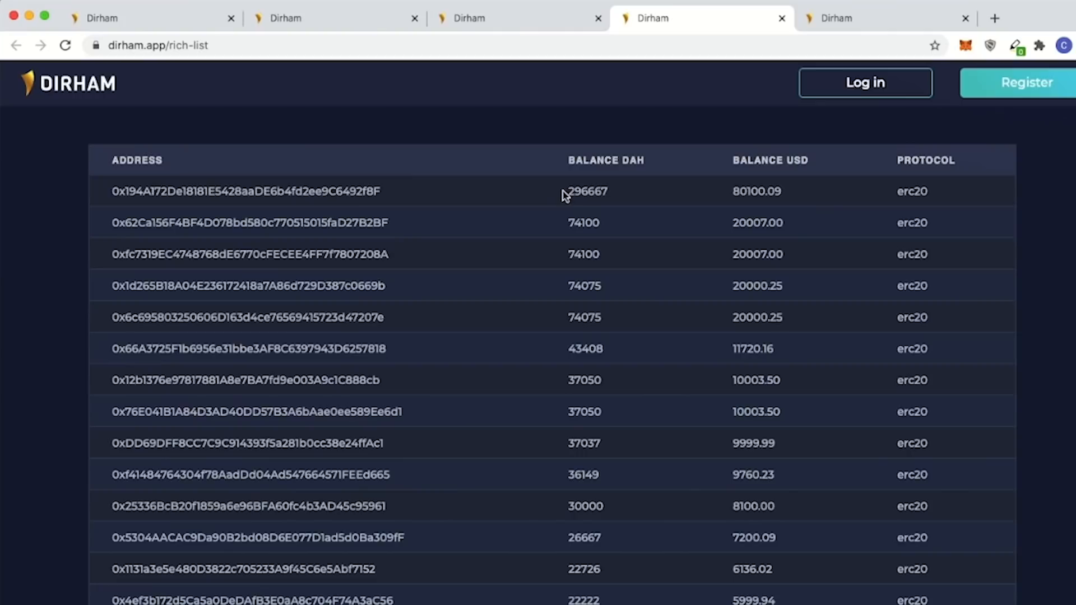
mouse_move(596, 193)
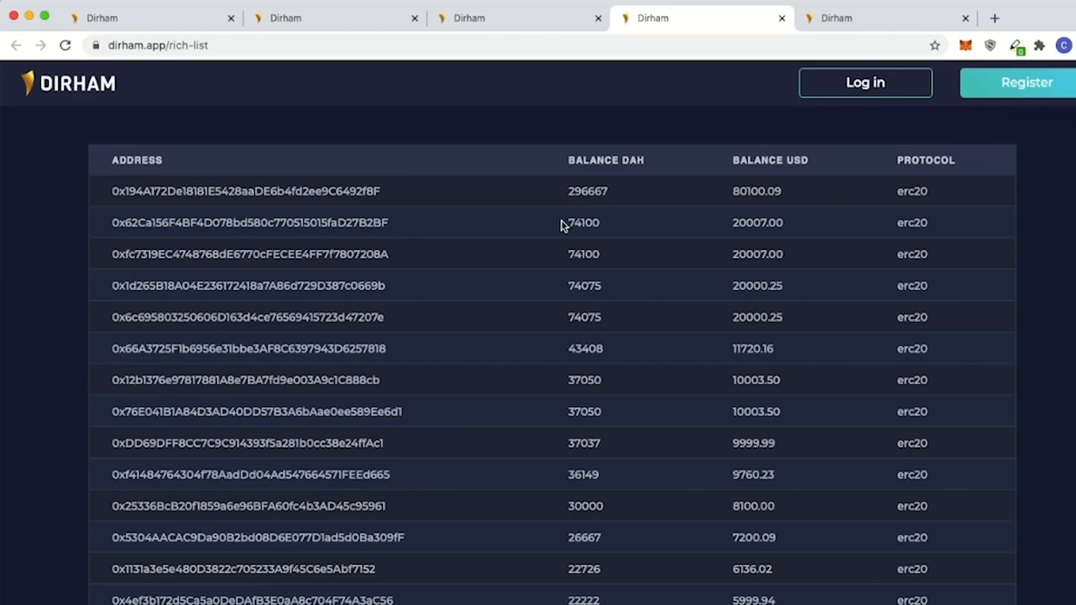
mouse_move(581, 261)
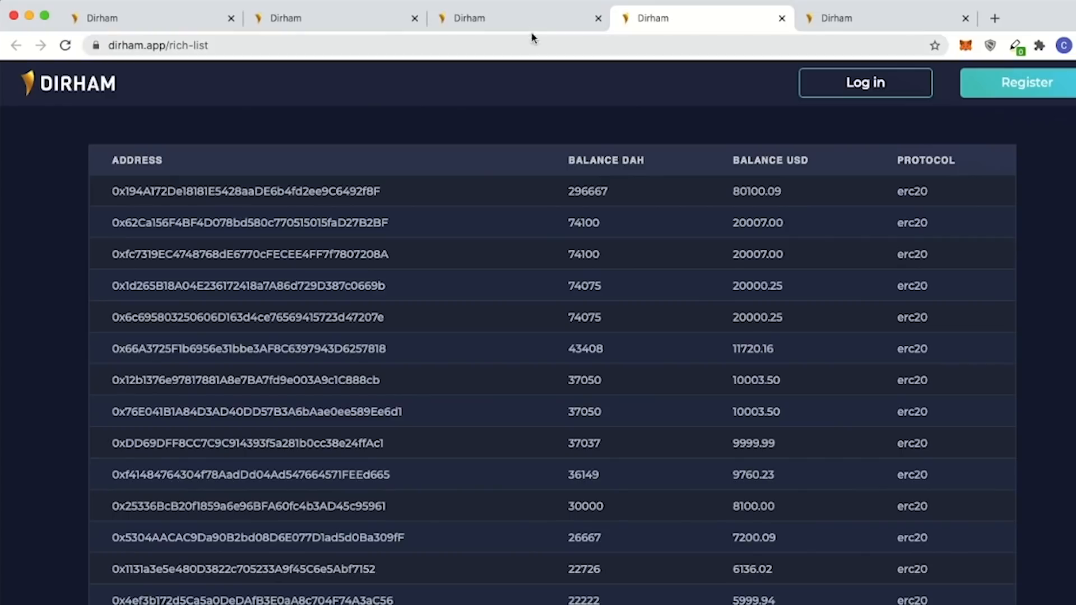
Return to the Dirham Trade welcome page, look it over, then switch to the dirham.app/way roadmap tab.
left_click(501, 17)
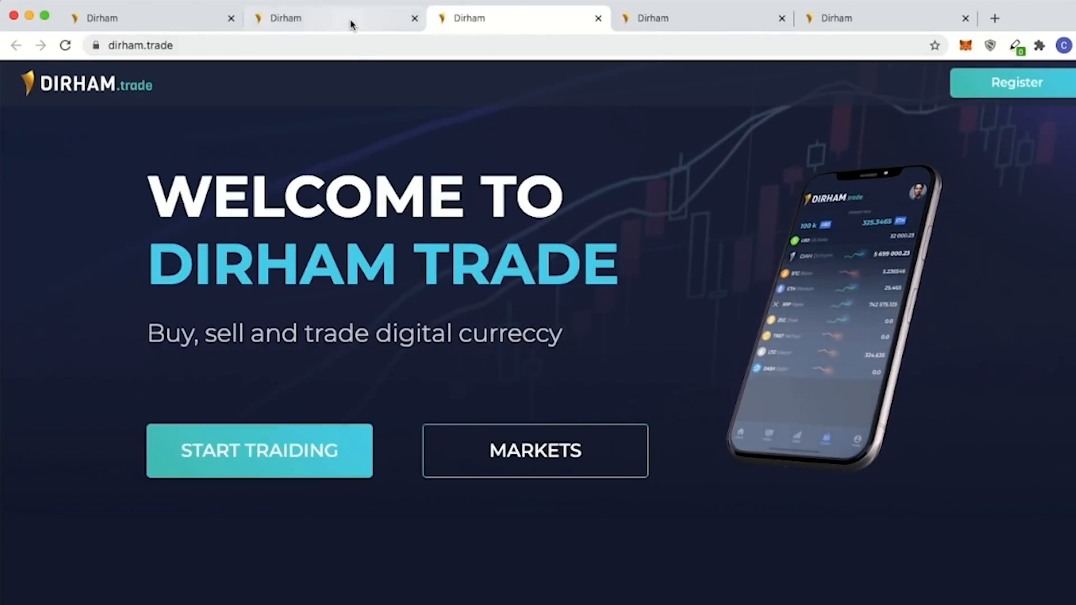
mouse_move(233, 497)
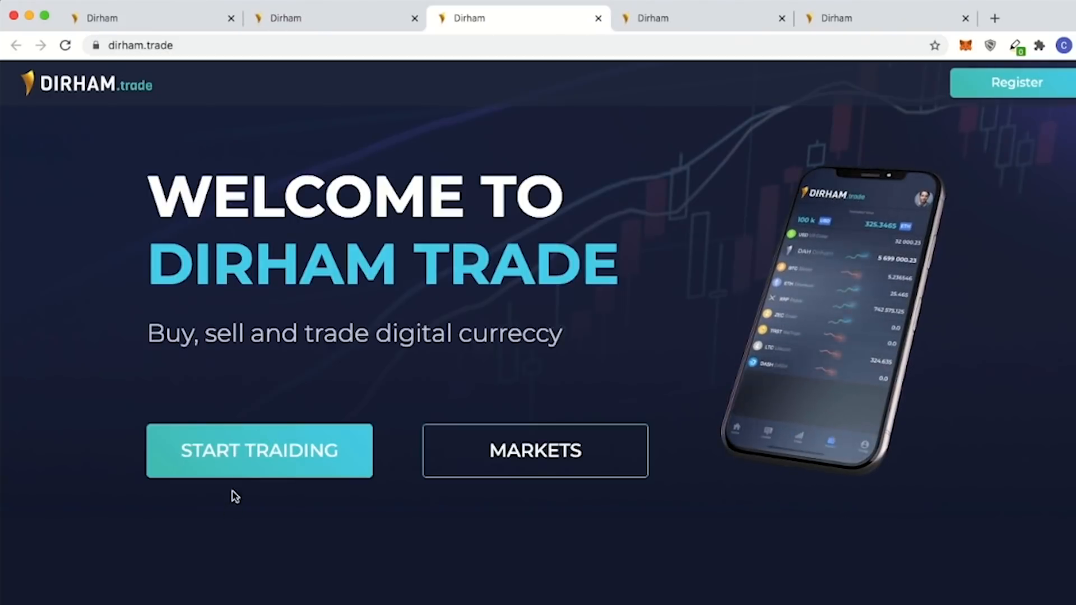
mouse_move(569, 321)
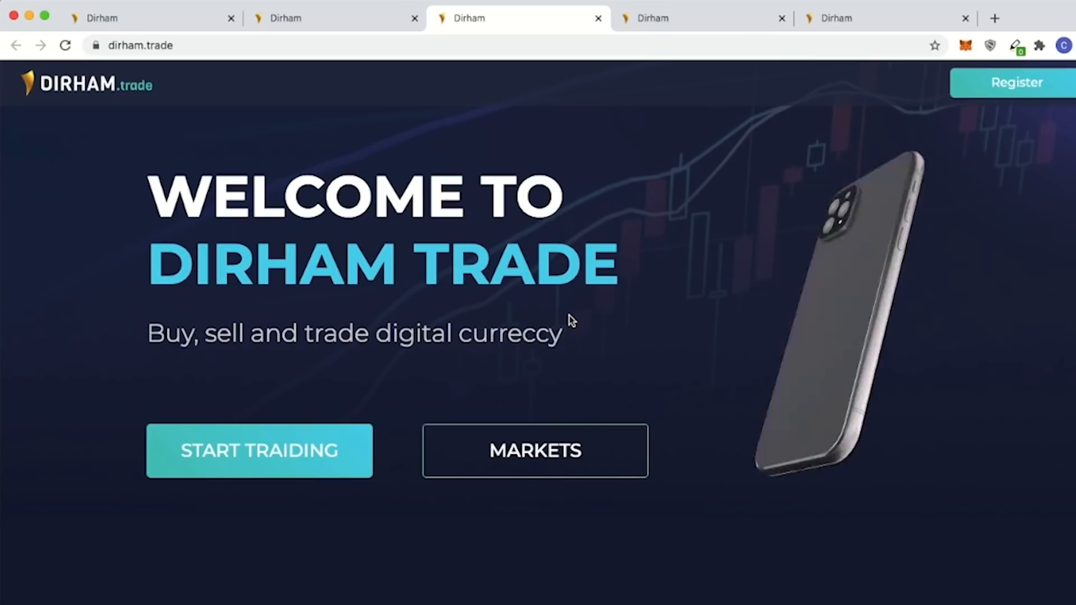
scroll("down", 3)
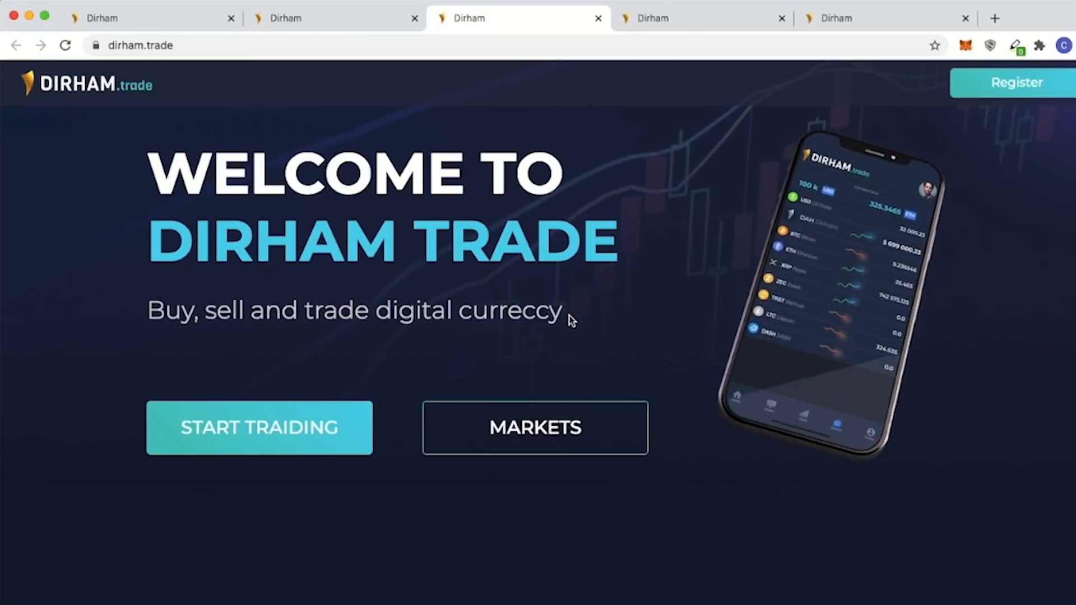
left_click(699, 18)
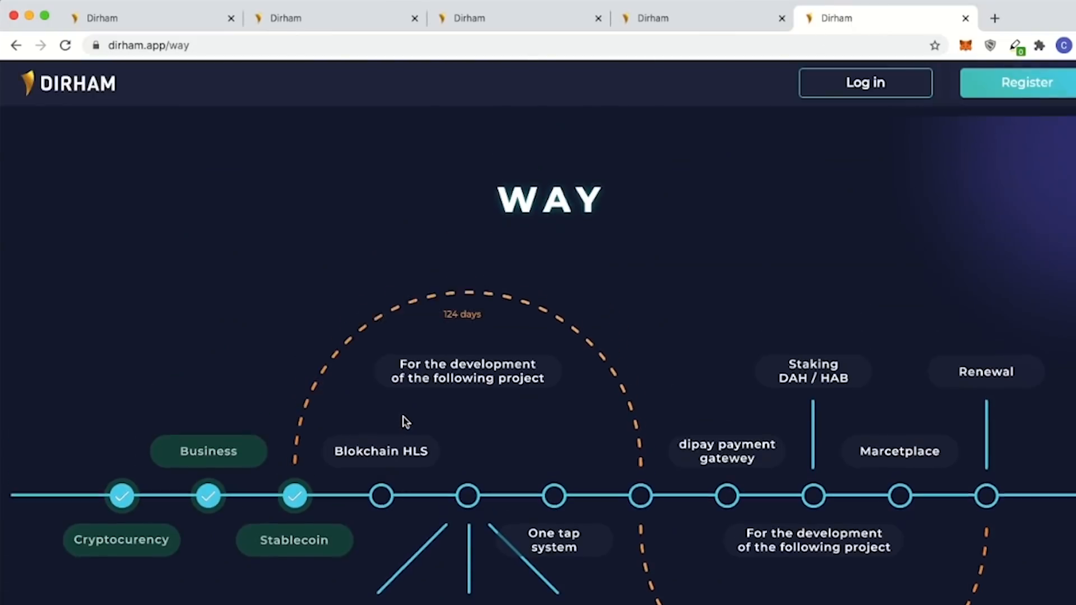
Scroll the Way roadmap down to the IPO, ICO and Staking phases with their day counts.
scroll("down", 3)
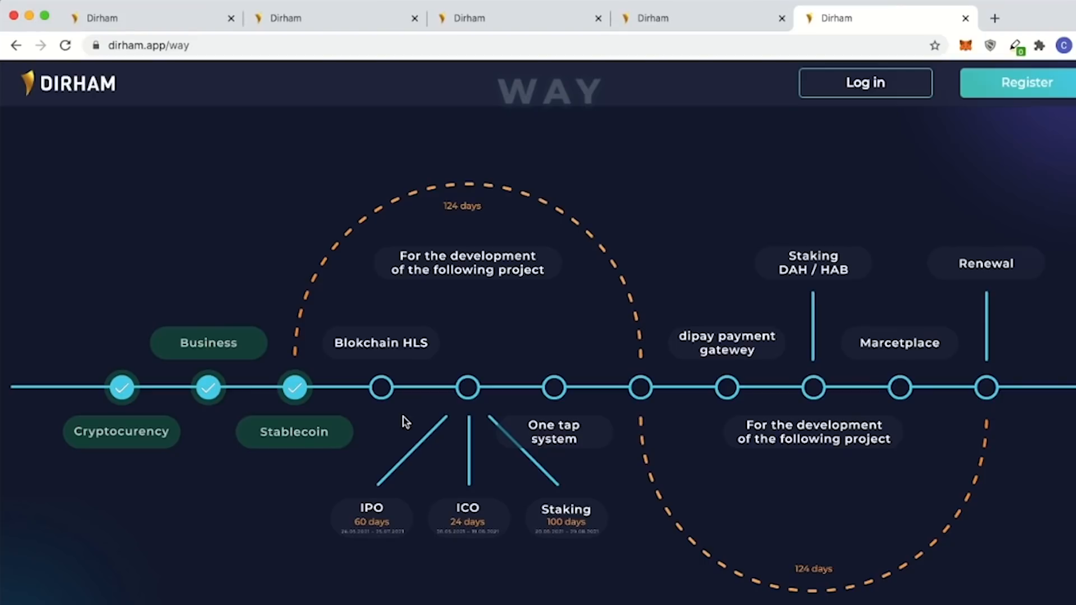
mouse_move(861, 281)
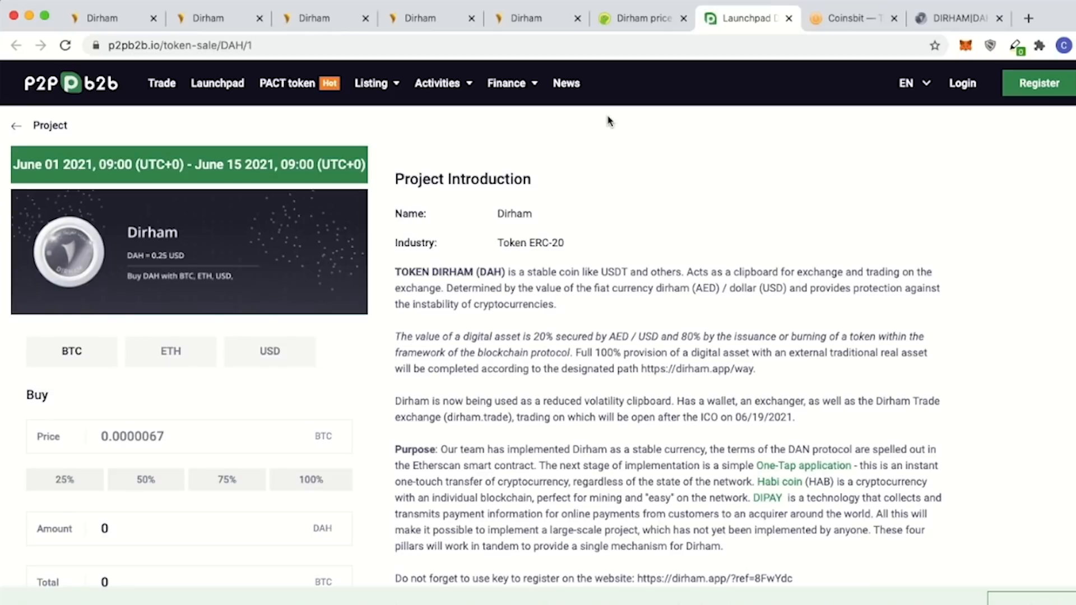
mouse_move(832, 20)
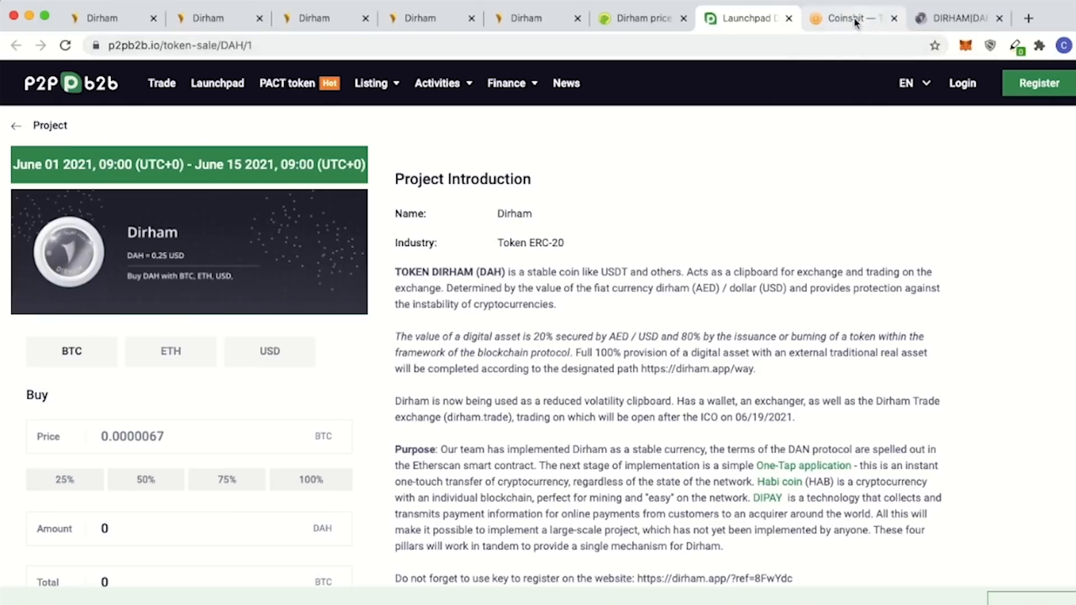
Pass through the Coinsbit and Finexbox DAH/BTC tabs, then return to the dirham.app home page tab.
left_click(854, 18)
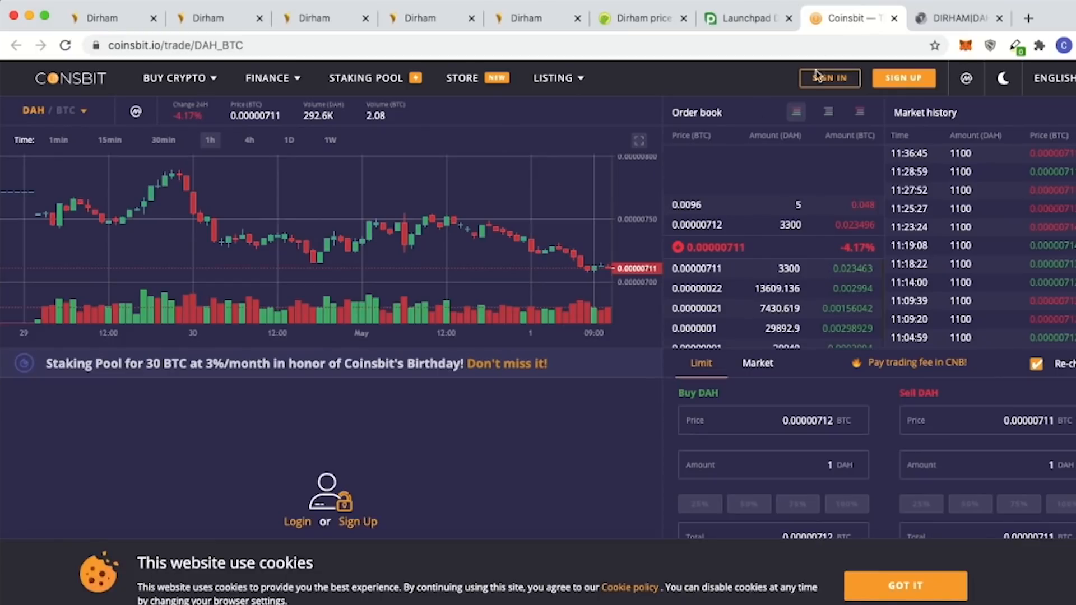
left_click(960, 18)
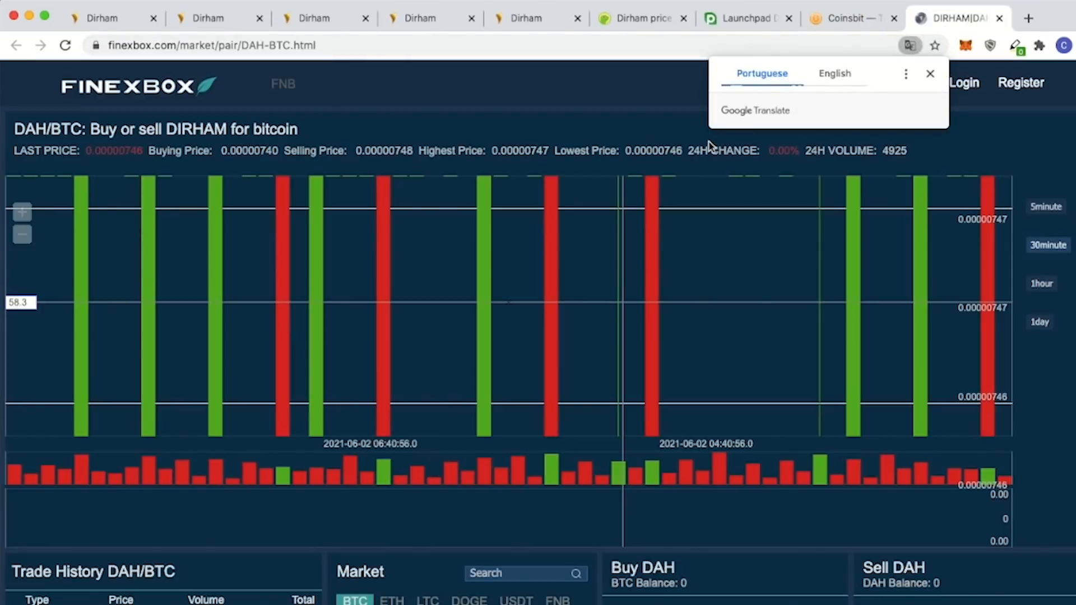
mouse_move(498, 138)
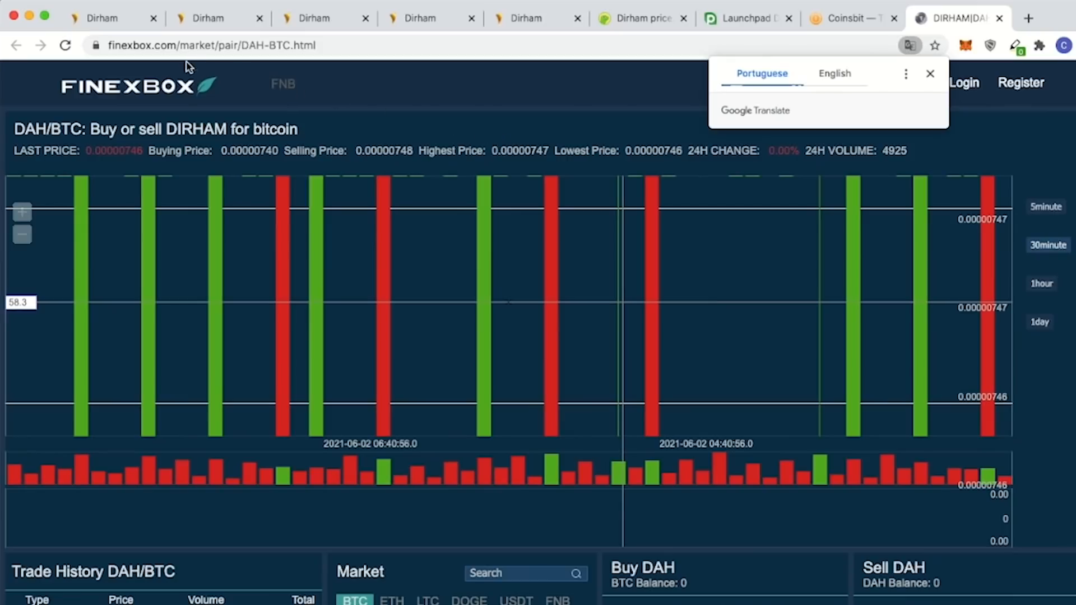
mouse_move(177, 98)
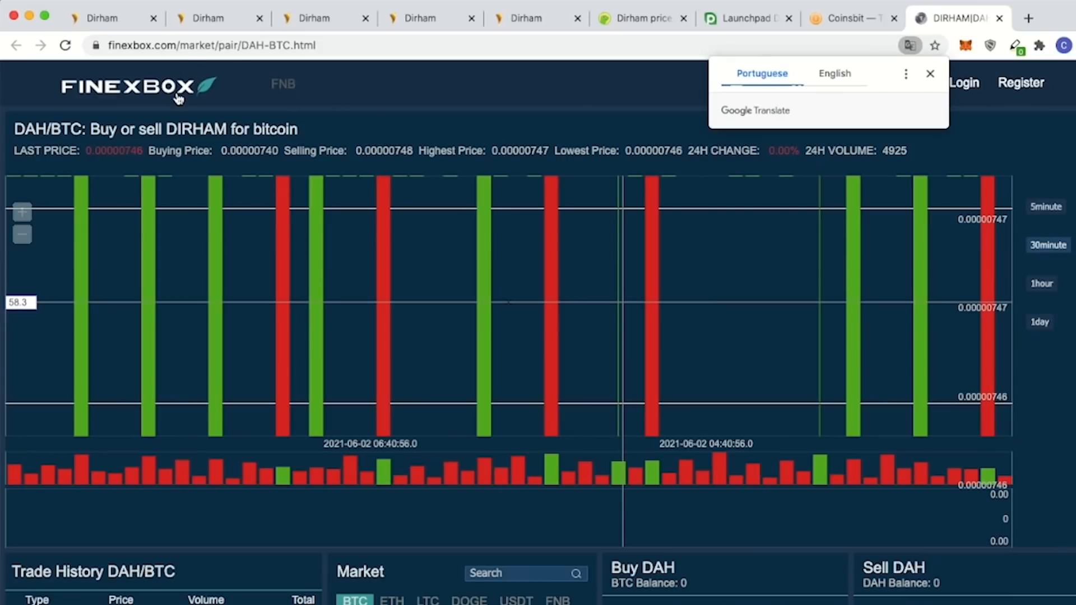
left_click(103, 18)
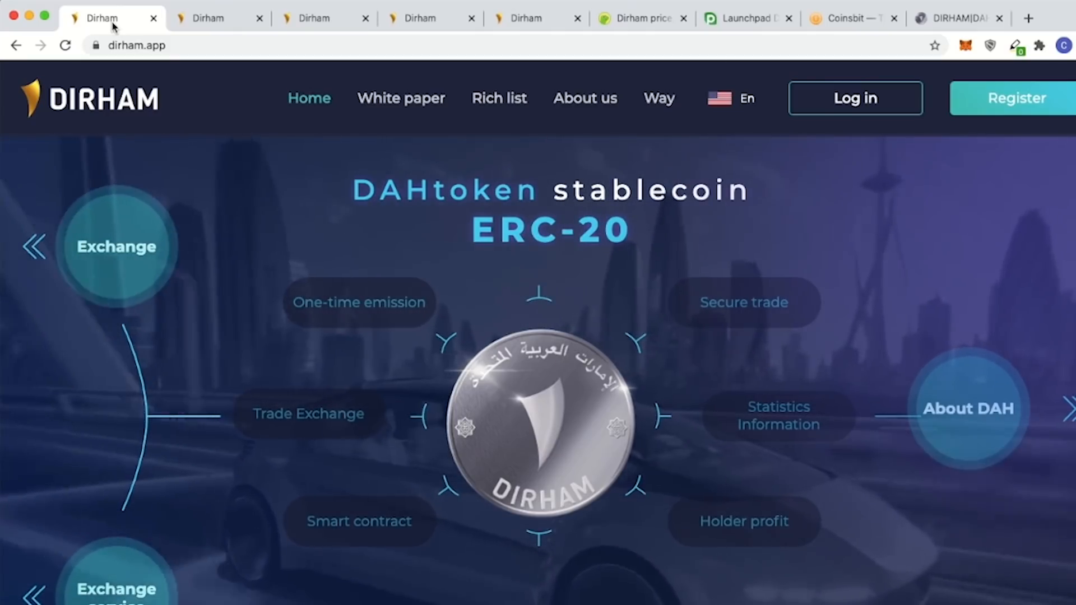
Scroll the home page past Habicoin and One-Tap to Administrative Control's "What for?" and "What's next?" texts.
scroll("down", 3)
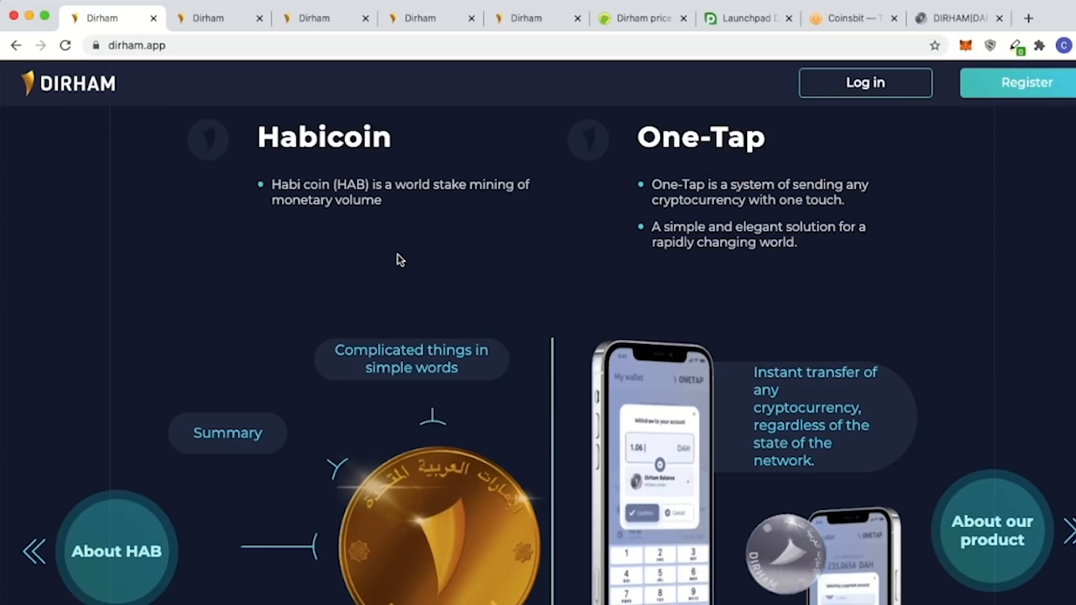
scroll("down", 3)
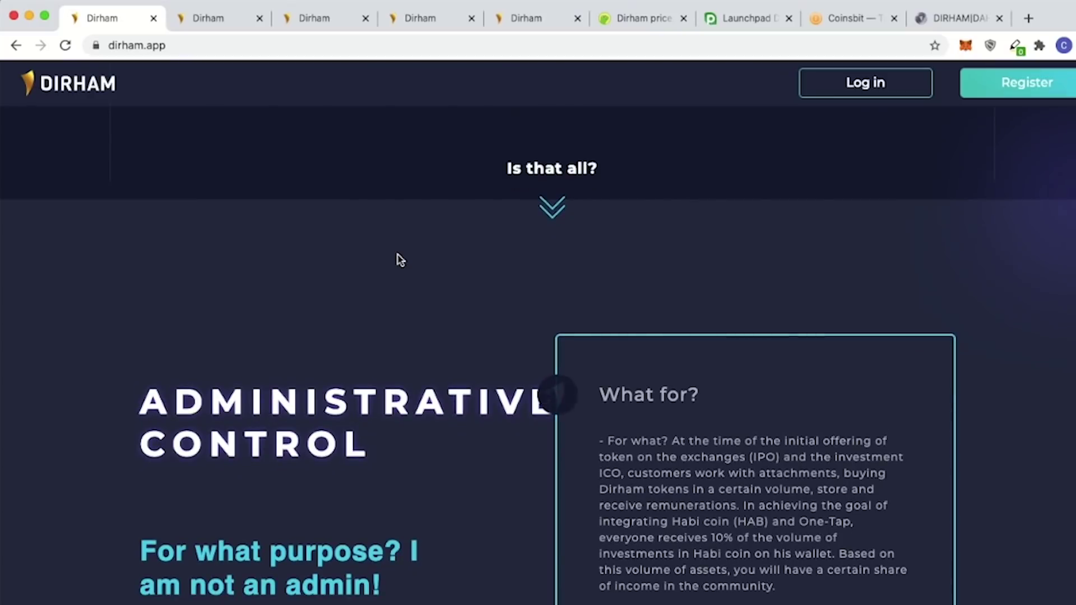
mouse_move(520, 220)
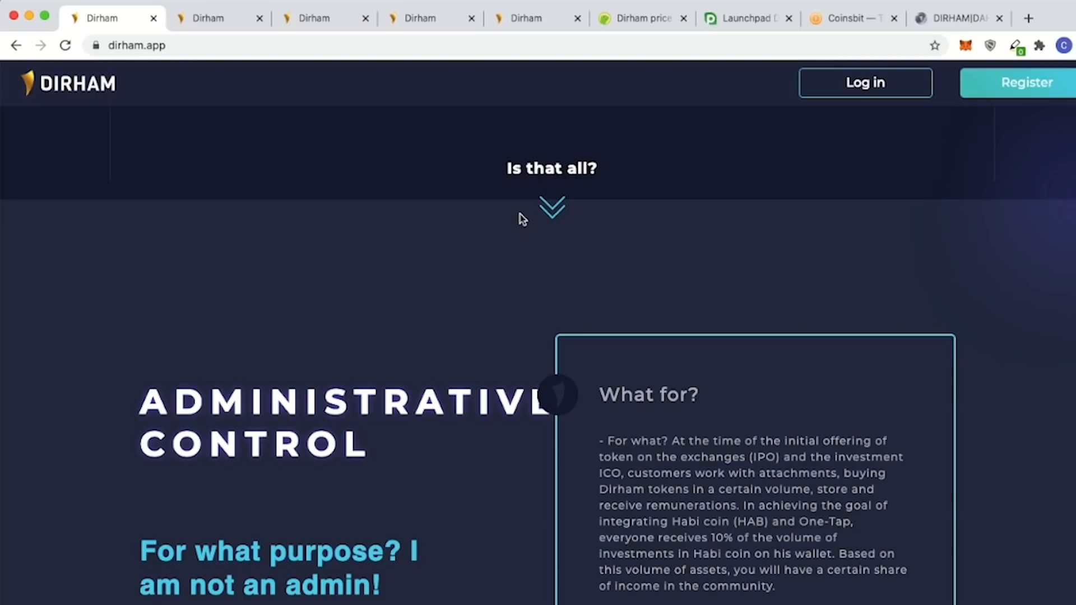
scroll("down", 3)
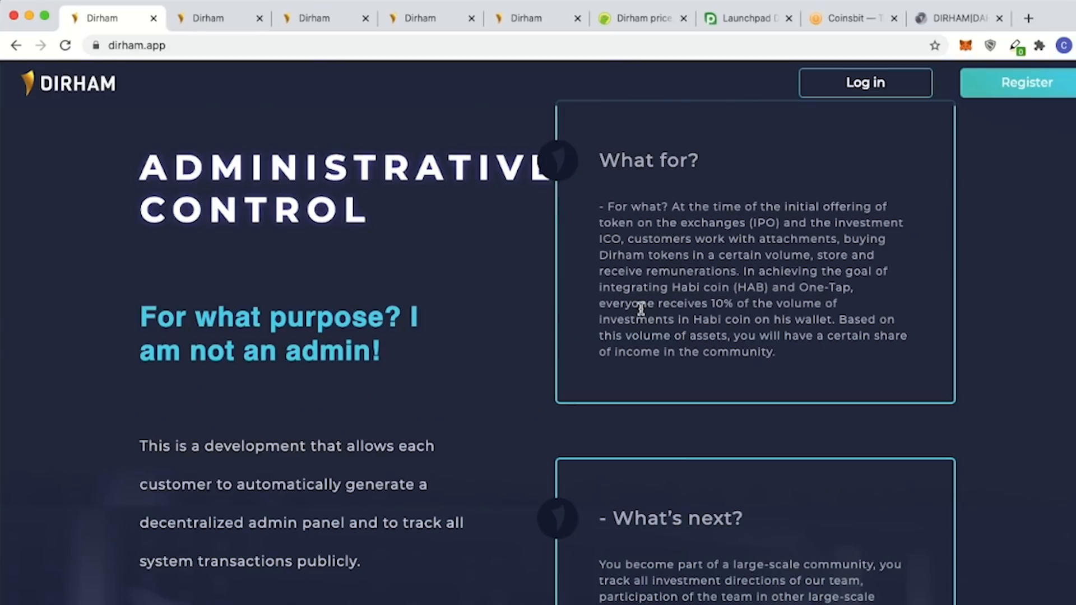
mouse_move(745, 320)
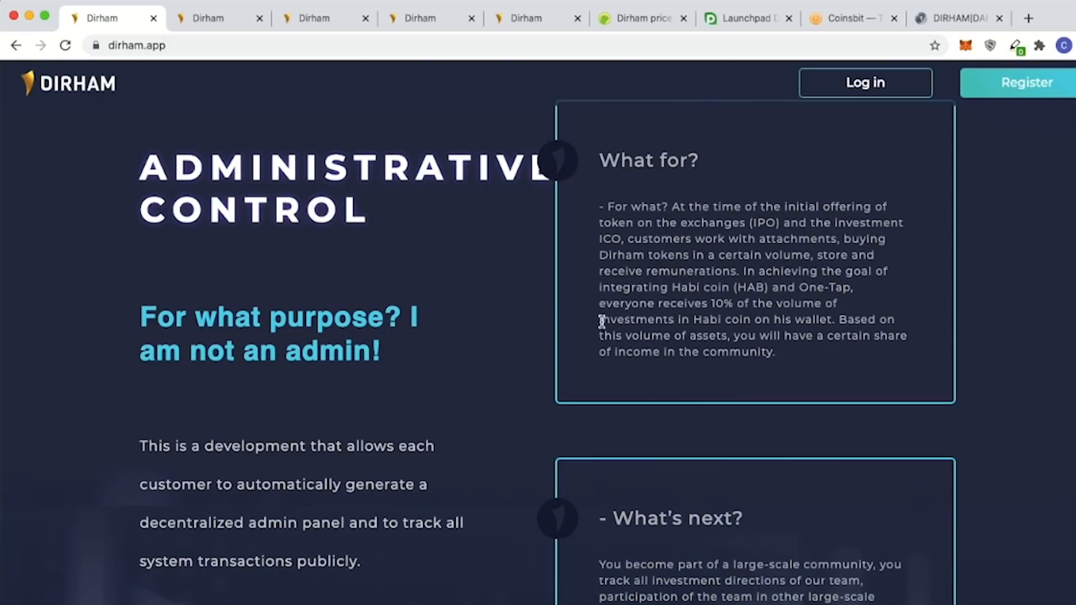
mouse_move(733, 305)
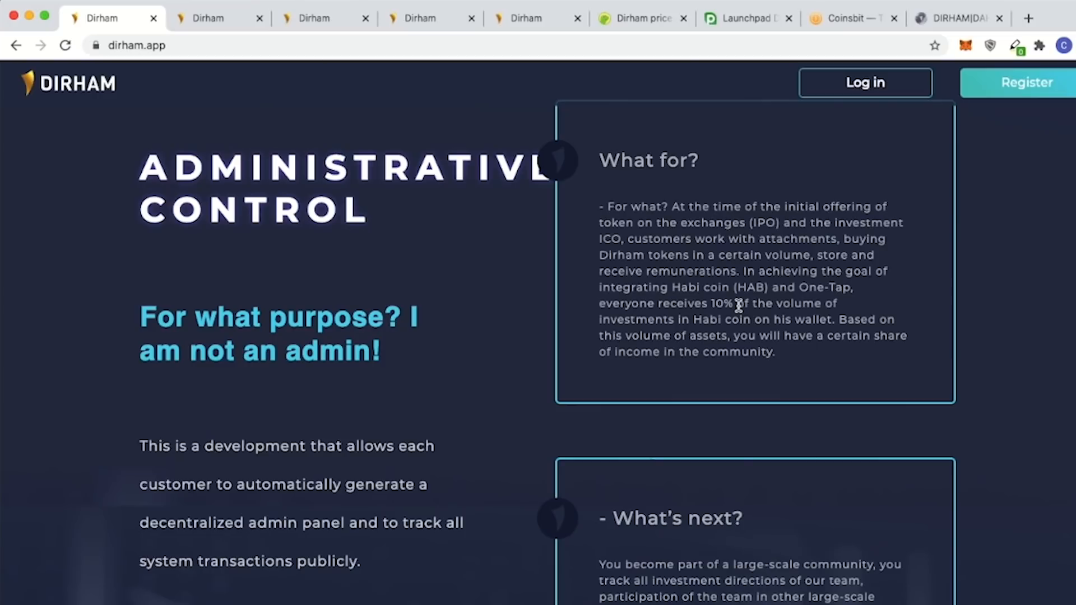
scroll("down", 3)
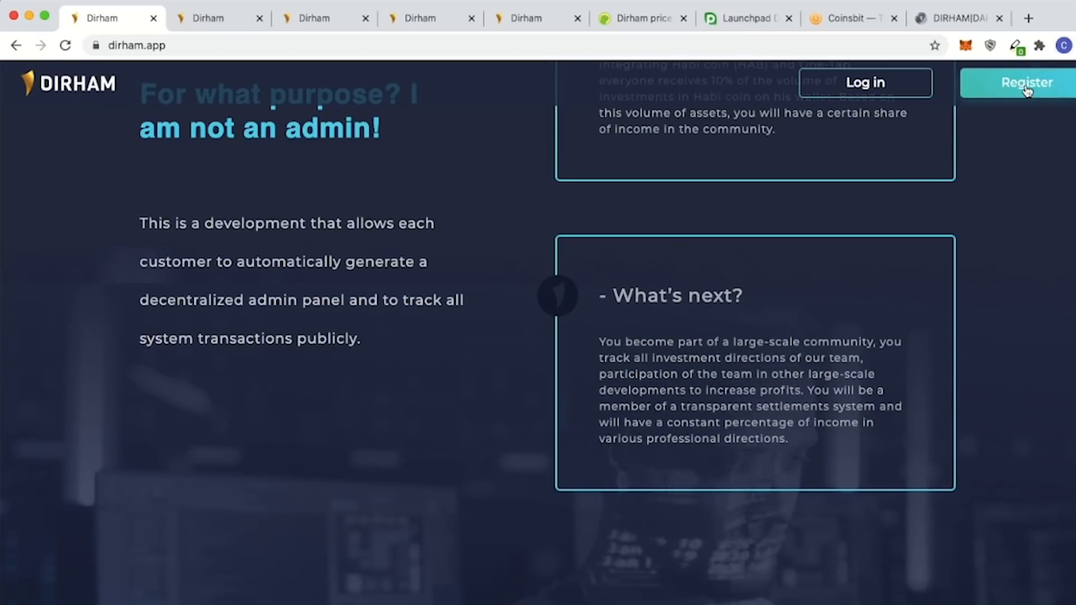
Enter referral ID '8dc' in the Register sign-up form, then switch back to the About us tab.
left_click(1026, 83)
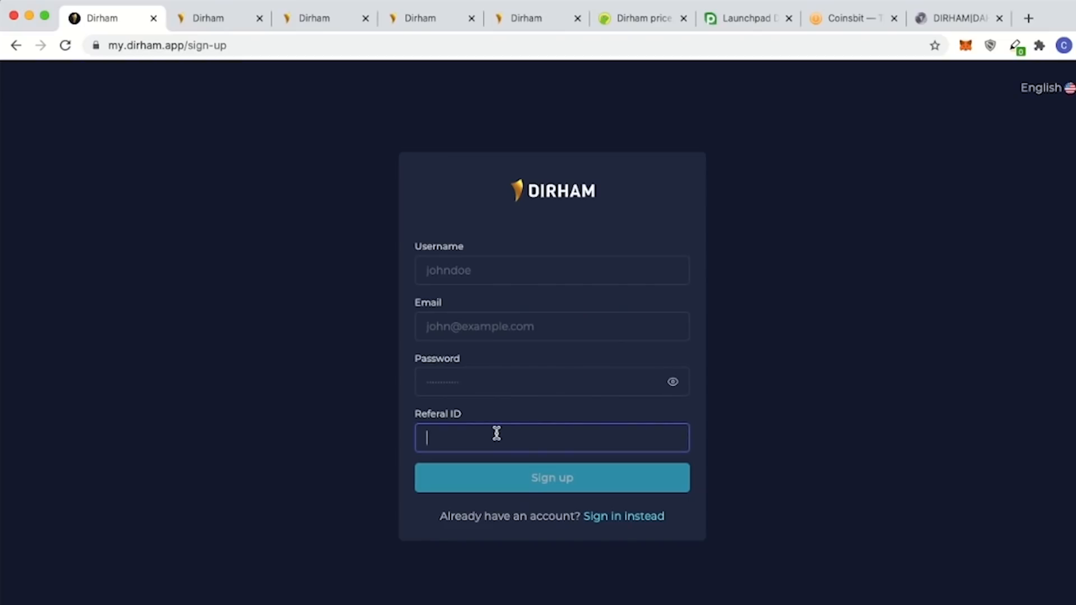
type("8FWY")
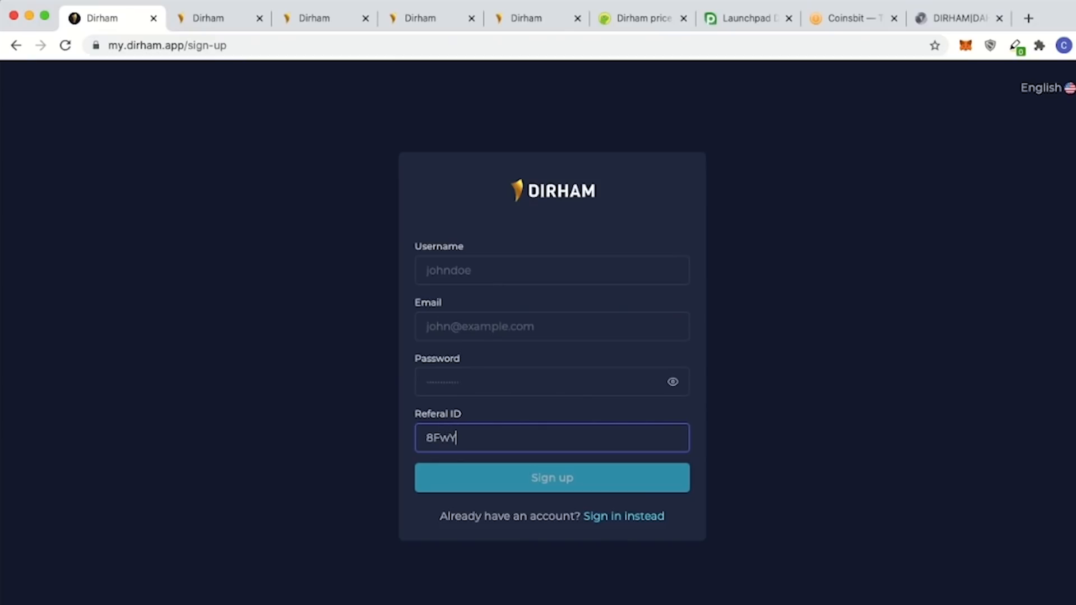
type("dc")
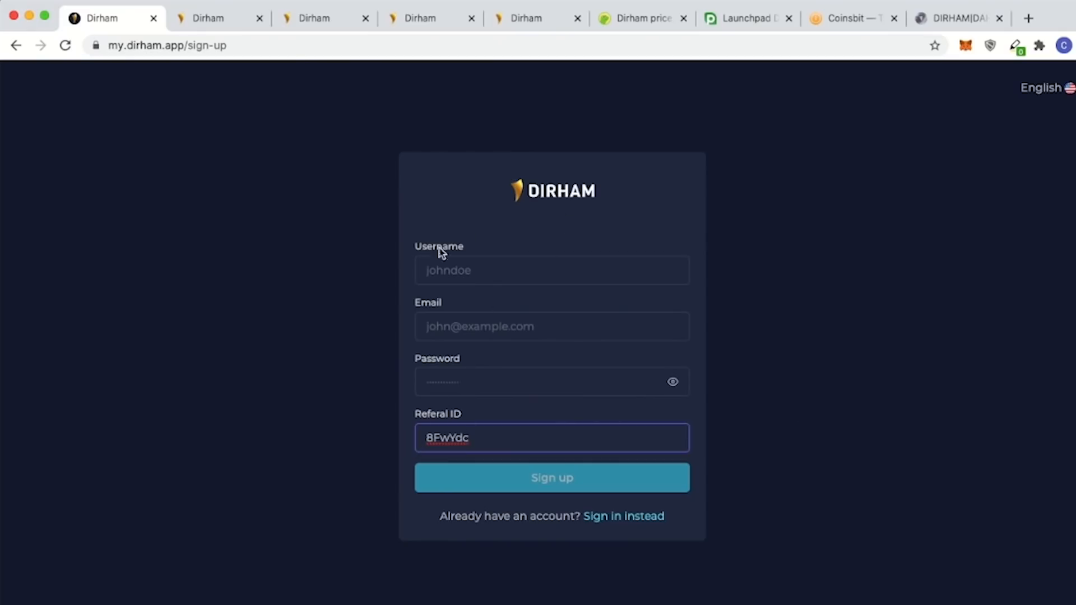
mouse_move(405, 323)
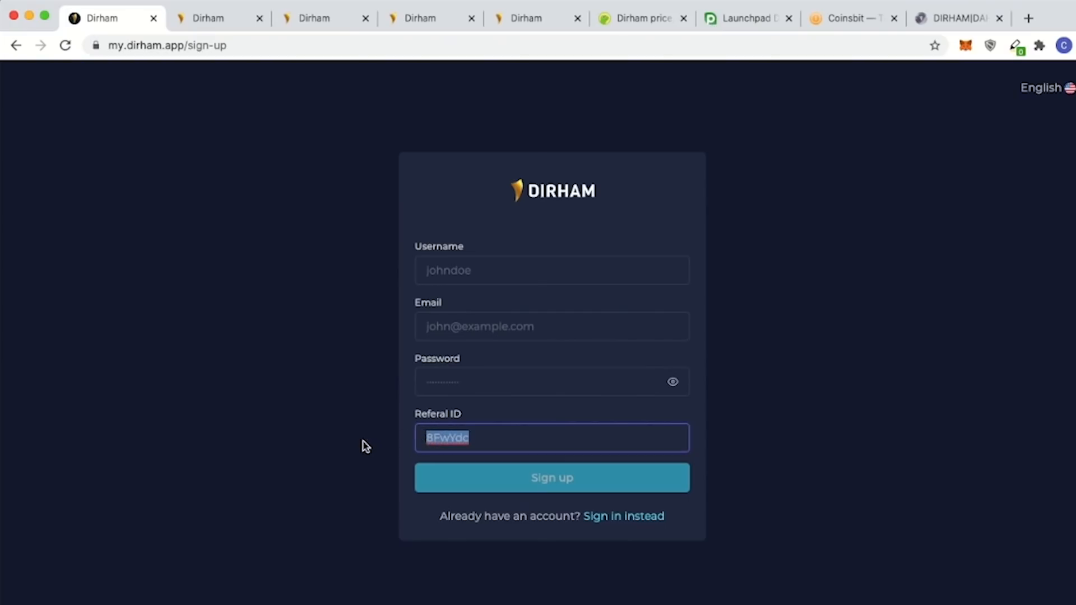
mouse_move(422, 202)
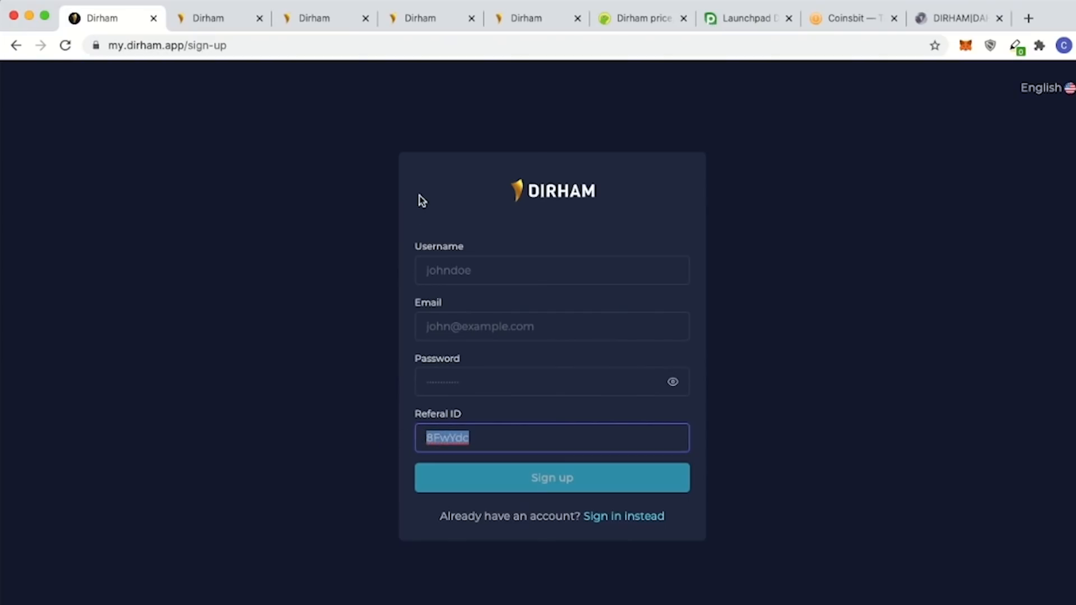
left_click(208, 18)
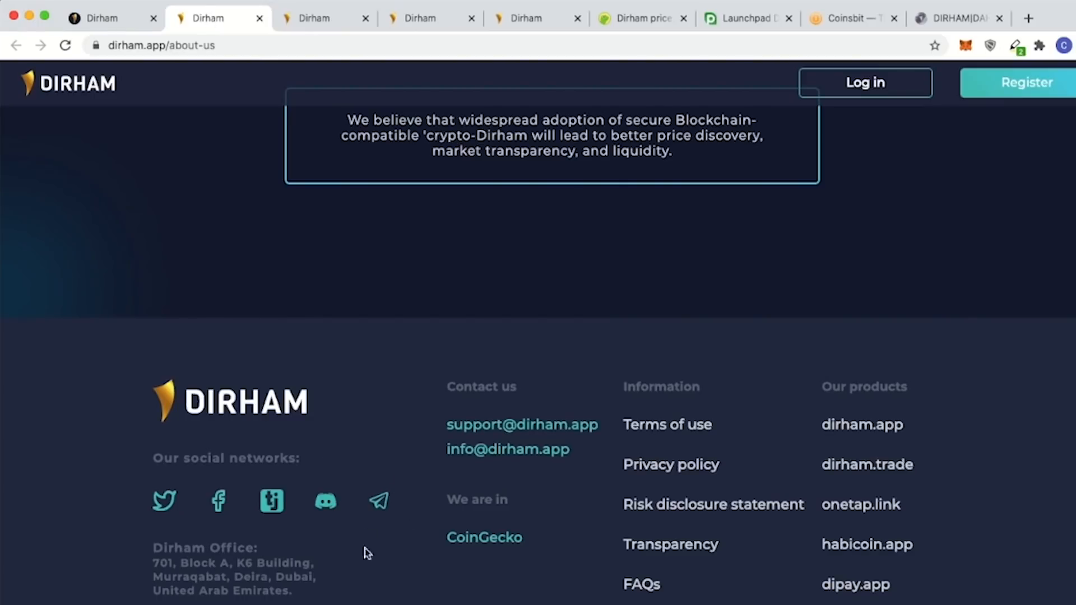
mouse_move(504, 464)
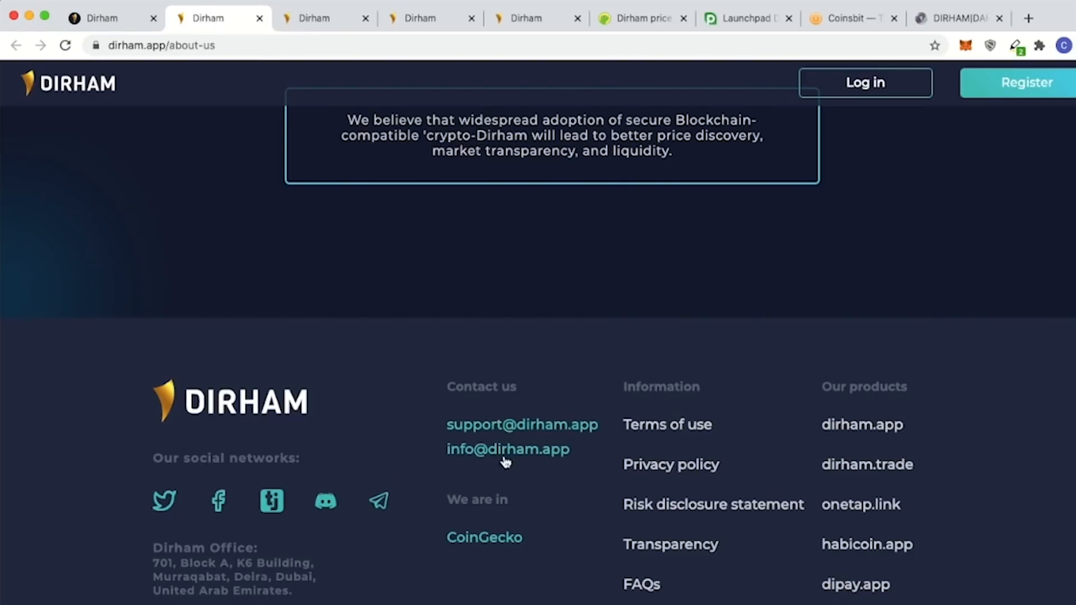
mouse_move(526, 491)
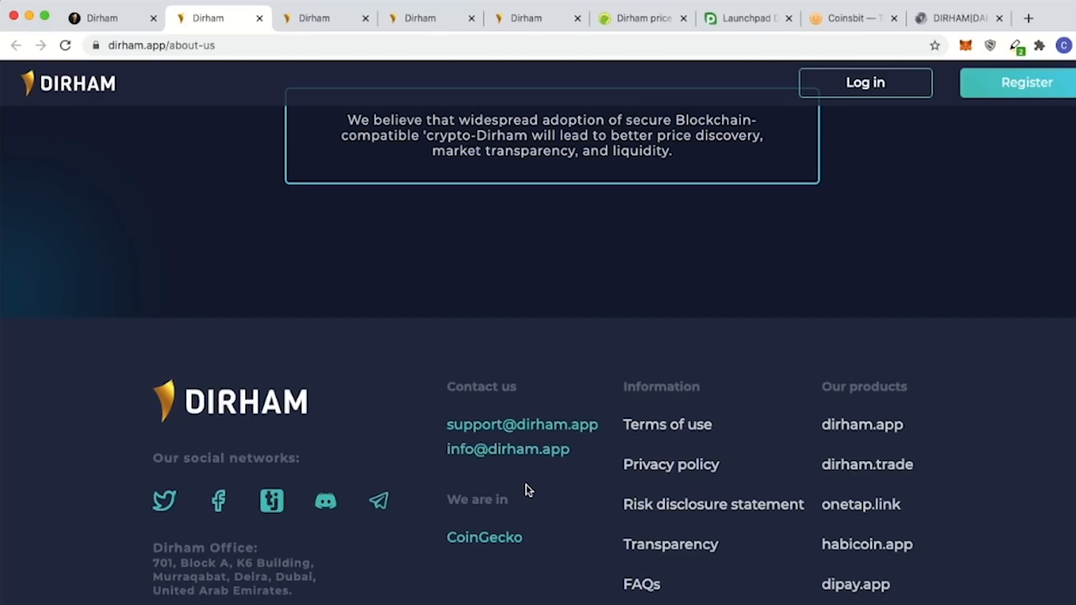
mouse_move(580, 498)
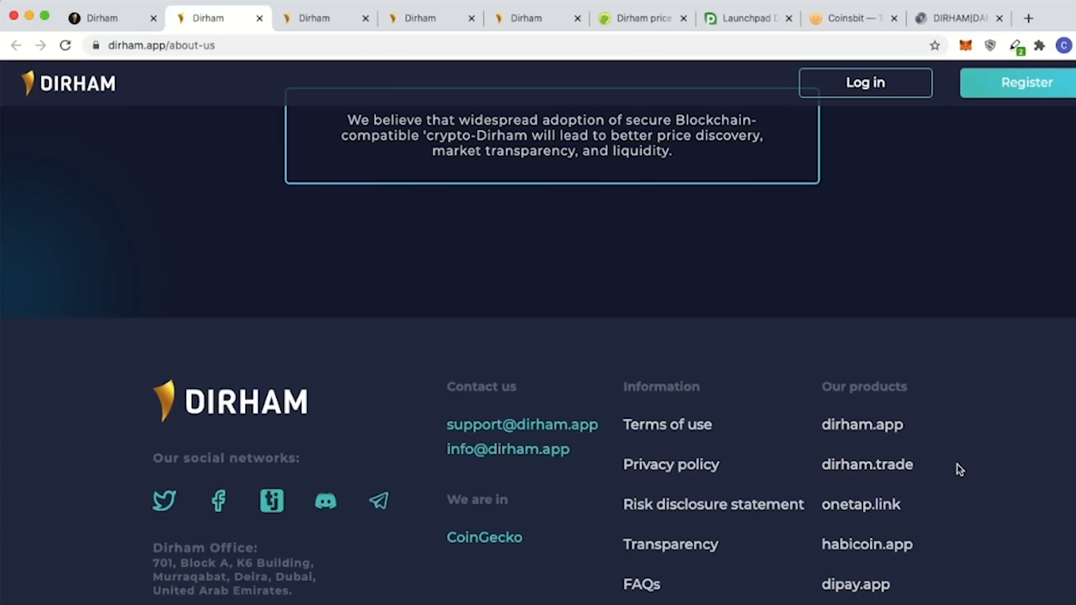
scroll("up", 3)
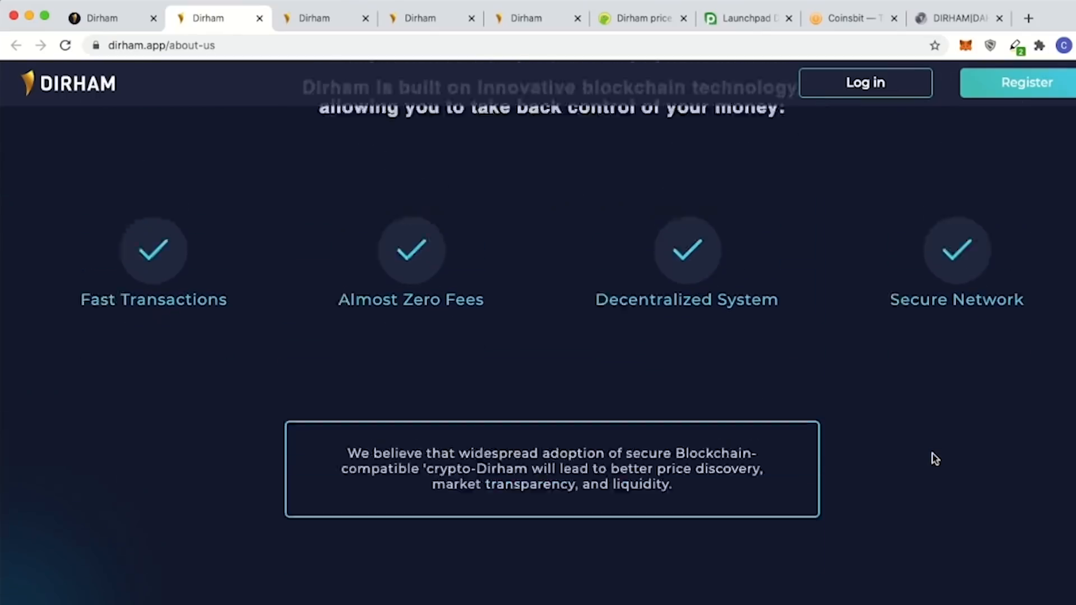